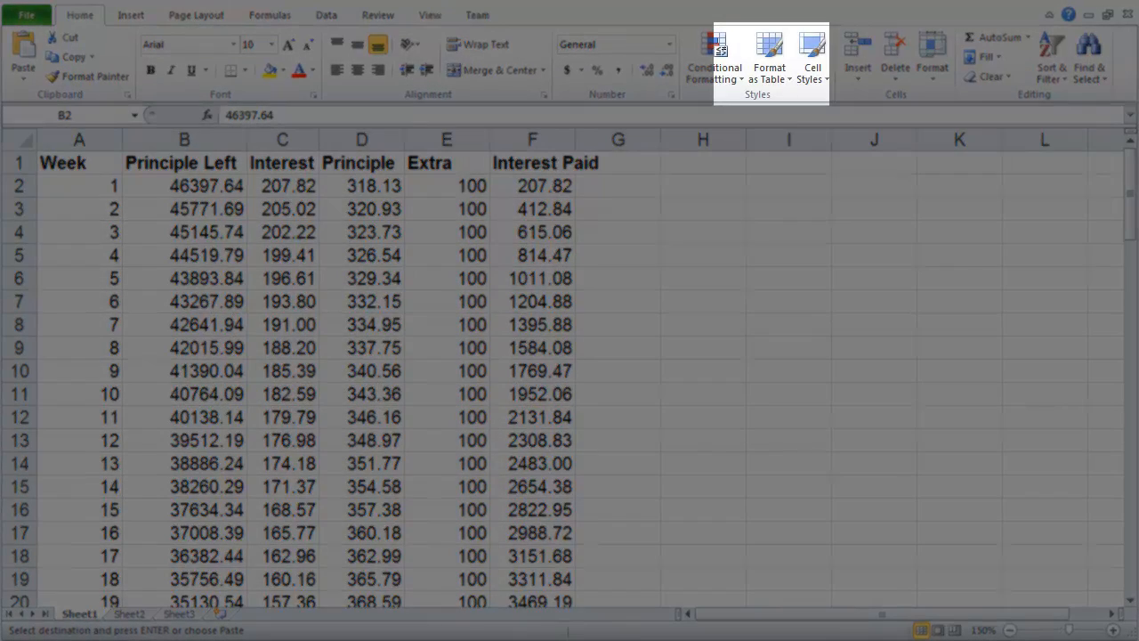
pyautogui.moveTo(803, 98)
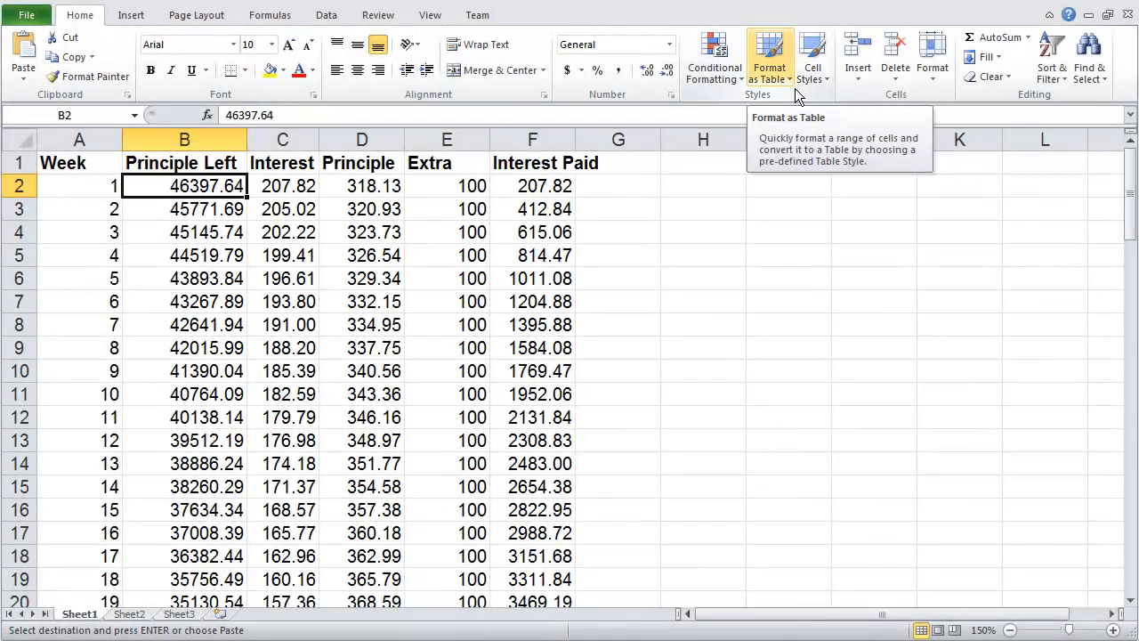
# Step: Open the Format as Table gallery of predefined table styles
pyautogui.click(768, 57)
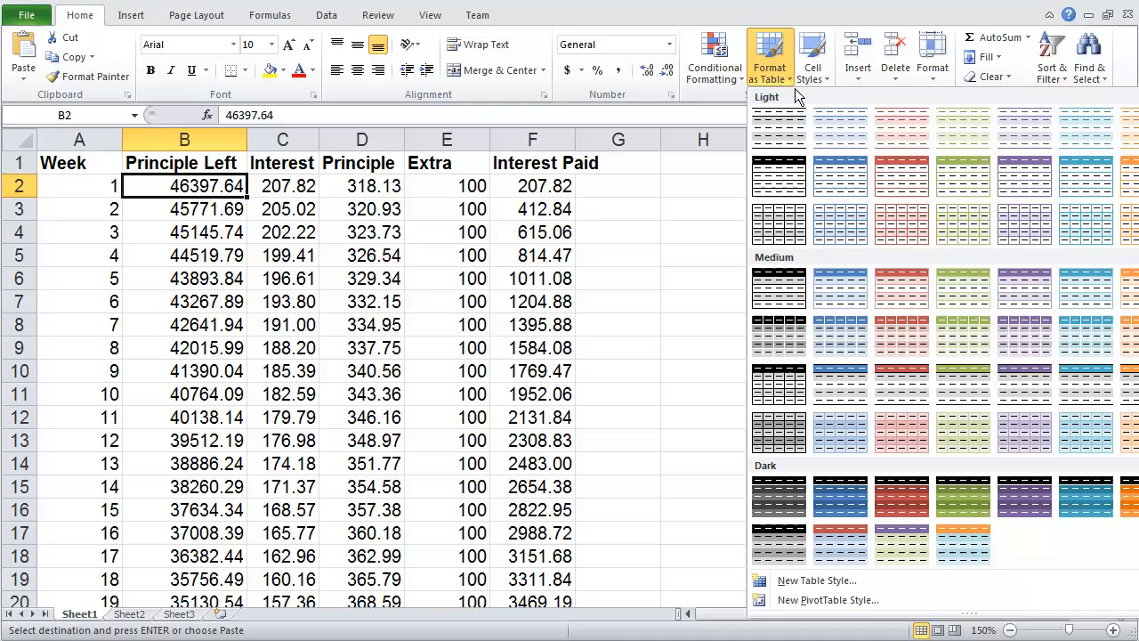
pyautogui.moveTo(823, 483)
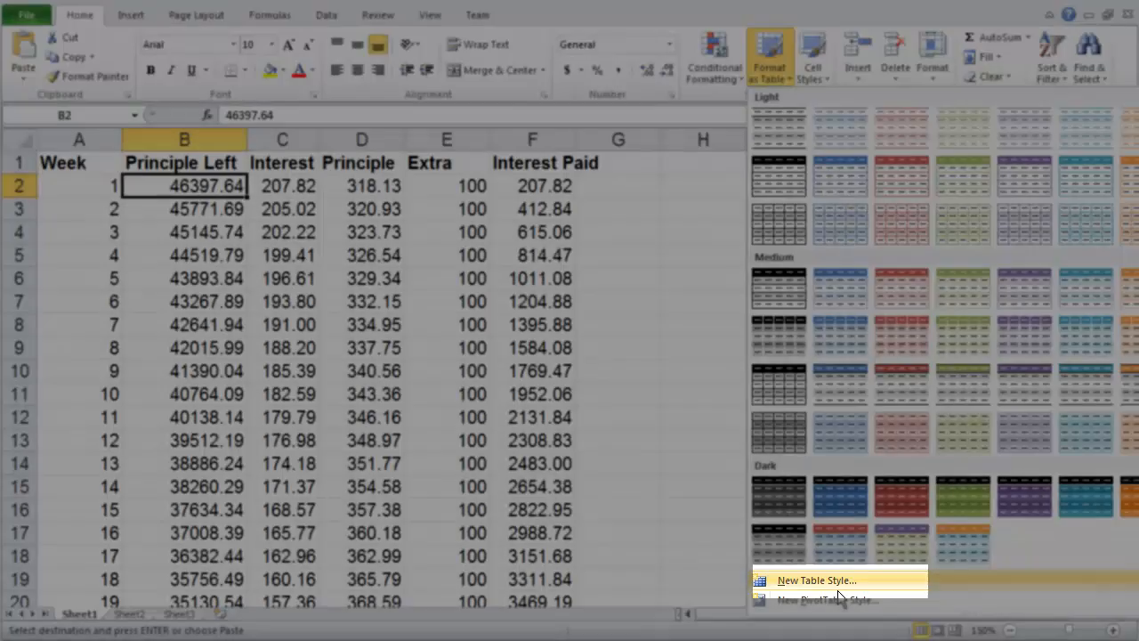
# Step: Create a new table style named 'My Sample Table Layout' and select the Whole Table element
pyautogui.click(815, 580)
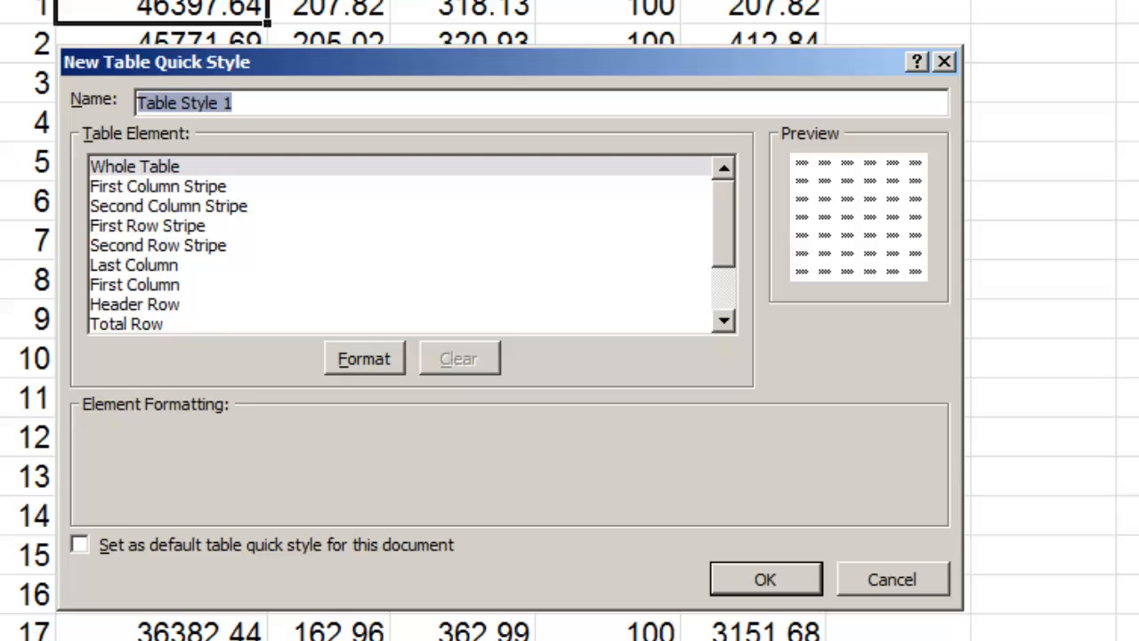
pyautogui.write('My Sample Table Layout')
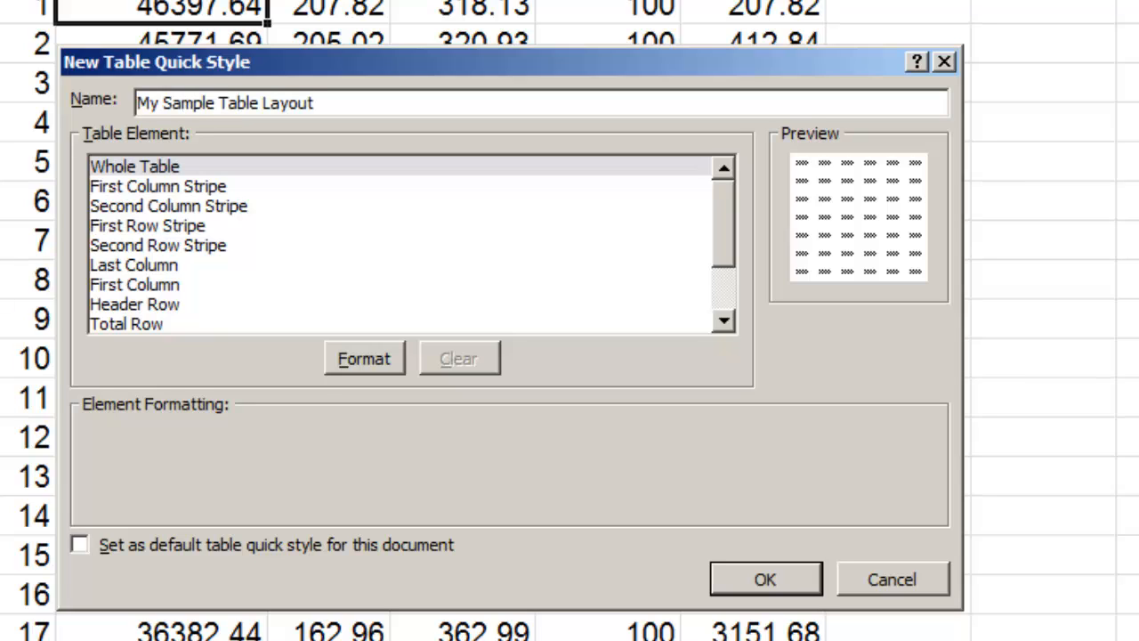
pyautogui.moveTo(472, 488)
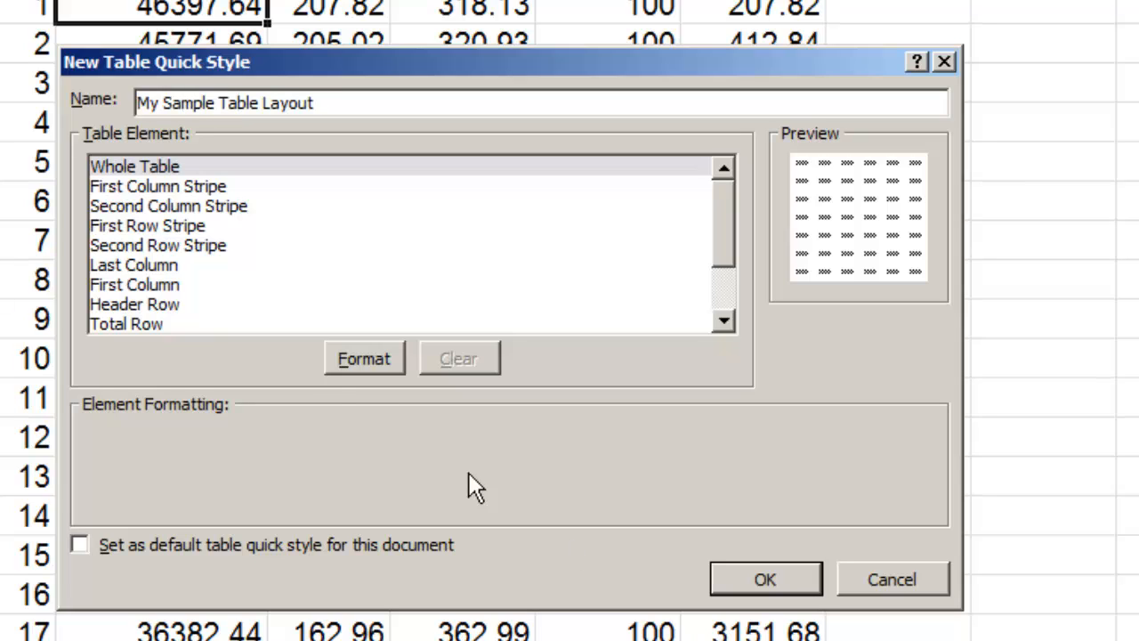
pyautogui.click(134, 167)
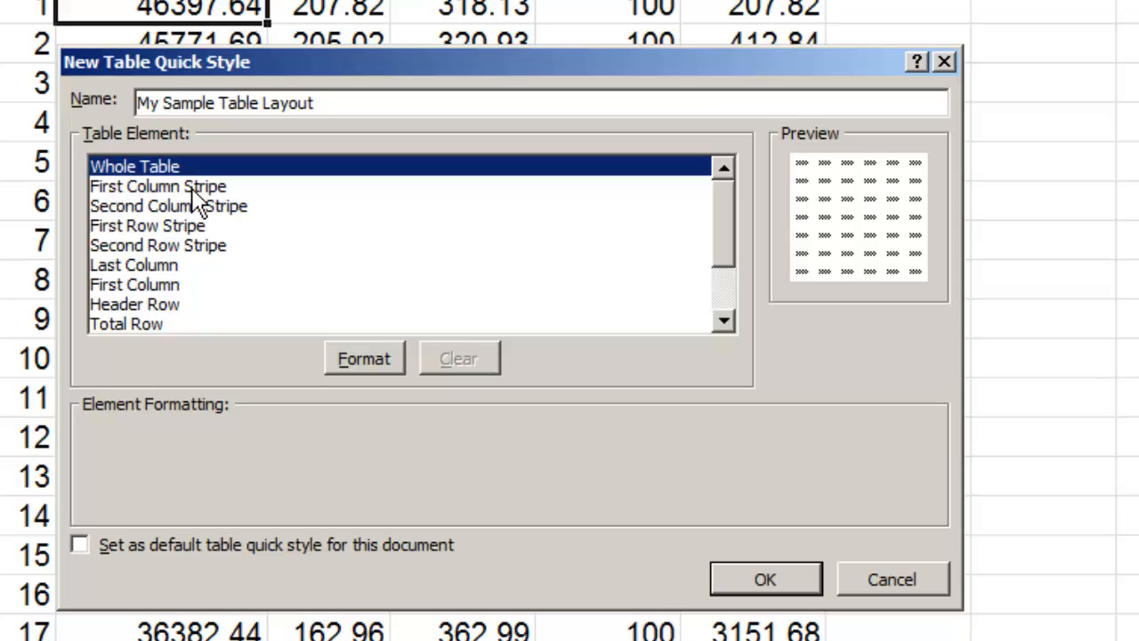
pyautogui.moveTo(370, 387)
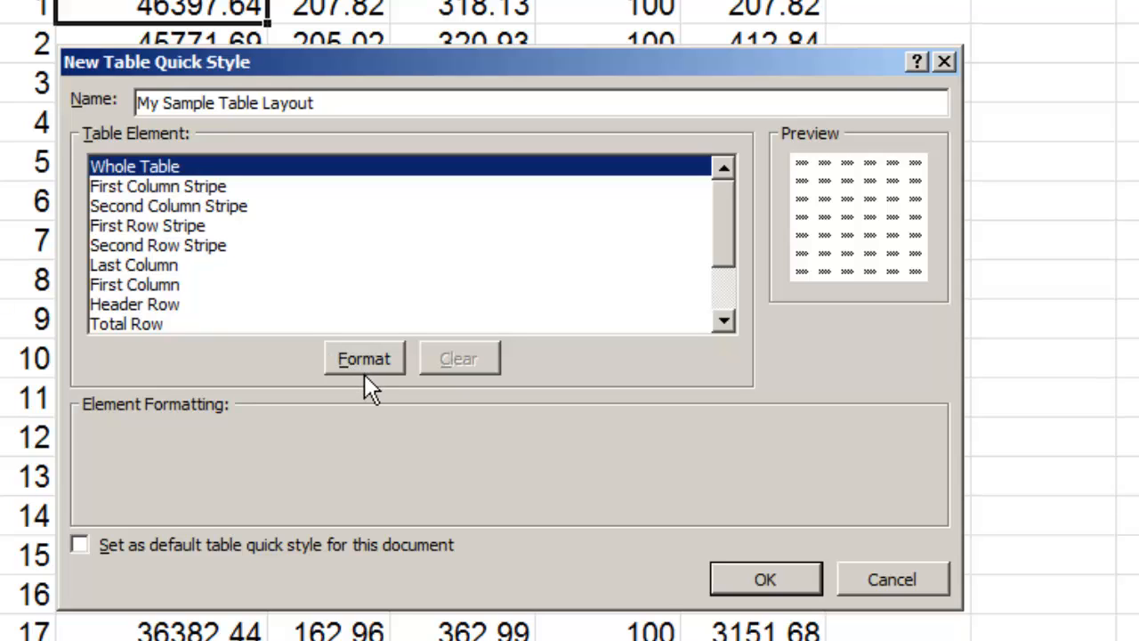
# Step: Give the whole table outline and inside borders, keeping the font style regular
pyautogui.click(363, 358)
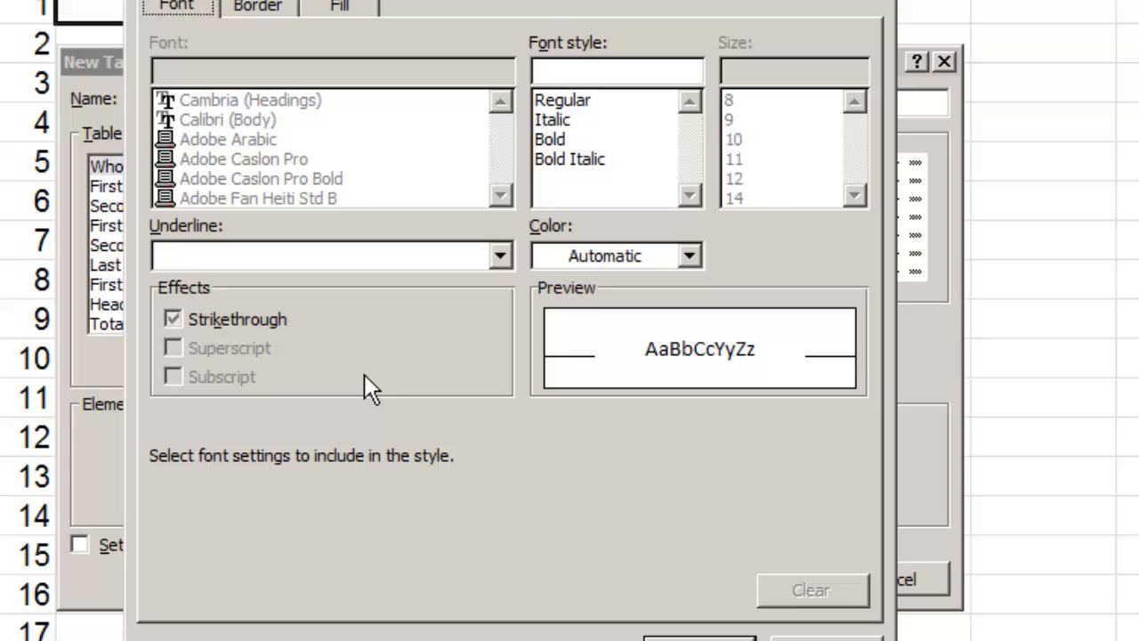
pyautogui.moveTo(743, 209)
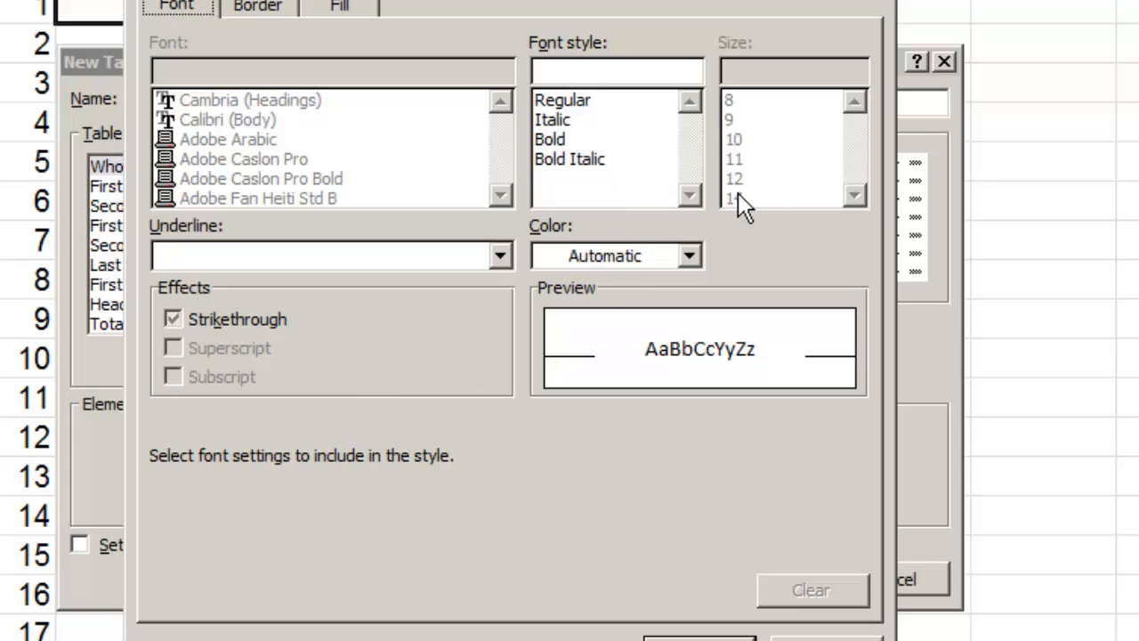
pyautogui.click(552, 119)
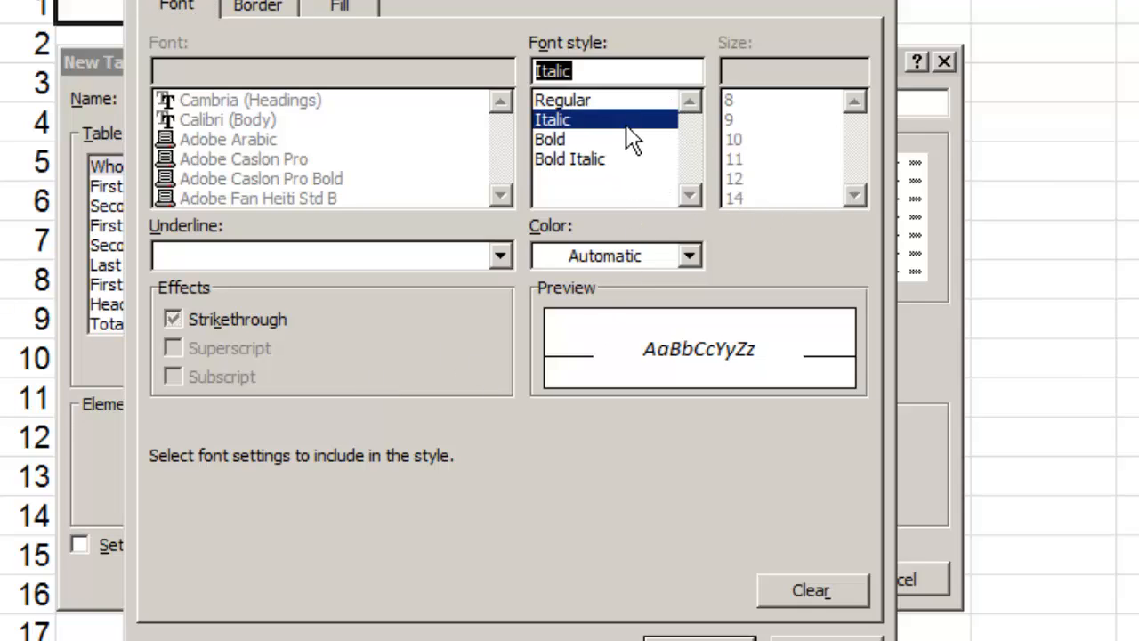
pyautogui.click(561, 99)
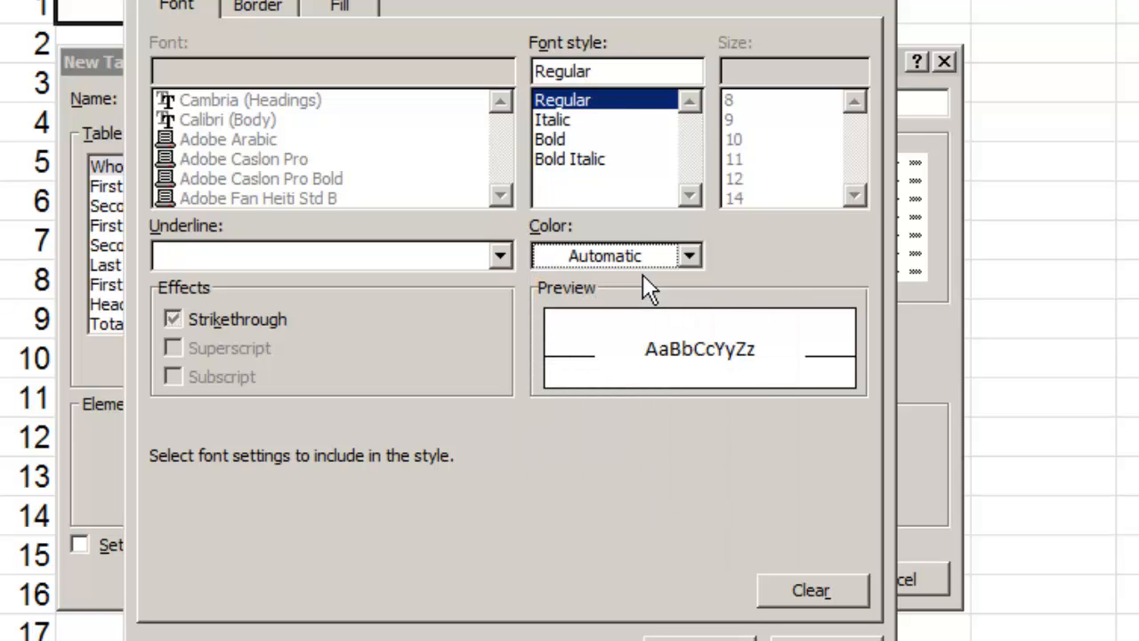
pyautogui.moveTo(632, 187)
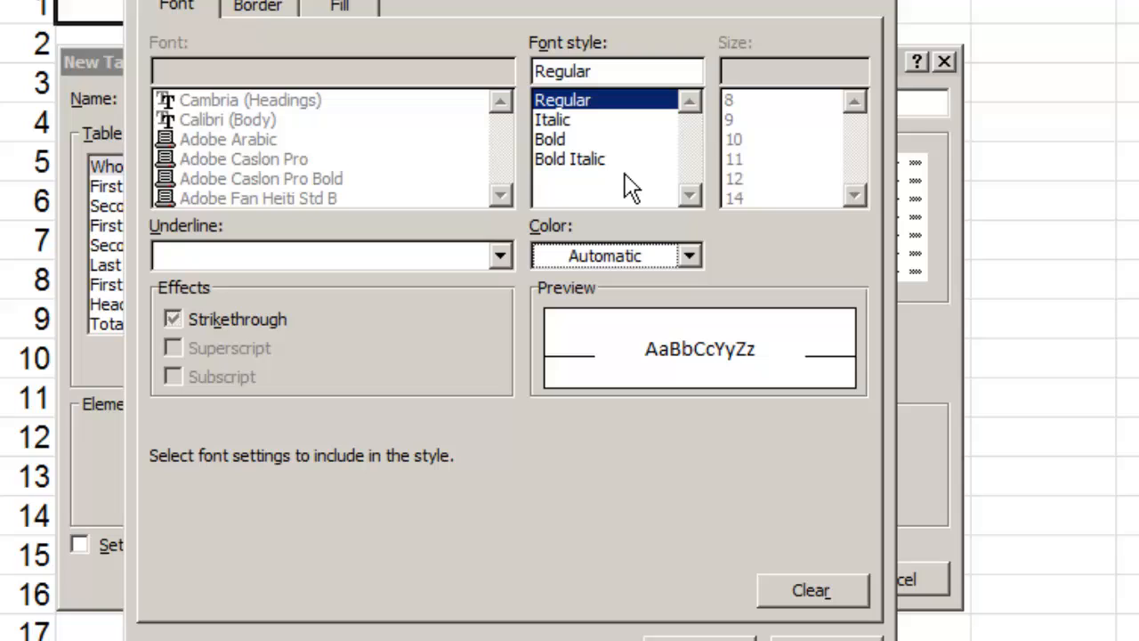
pyautogui.moveTo(590, 182)
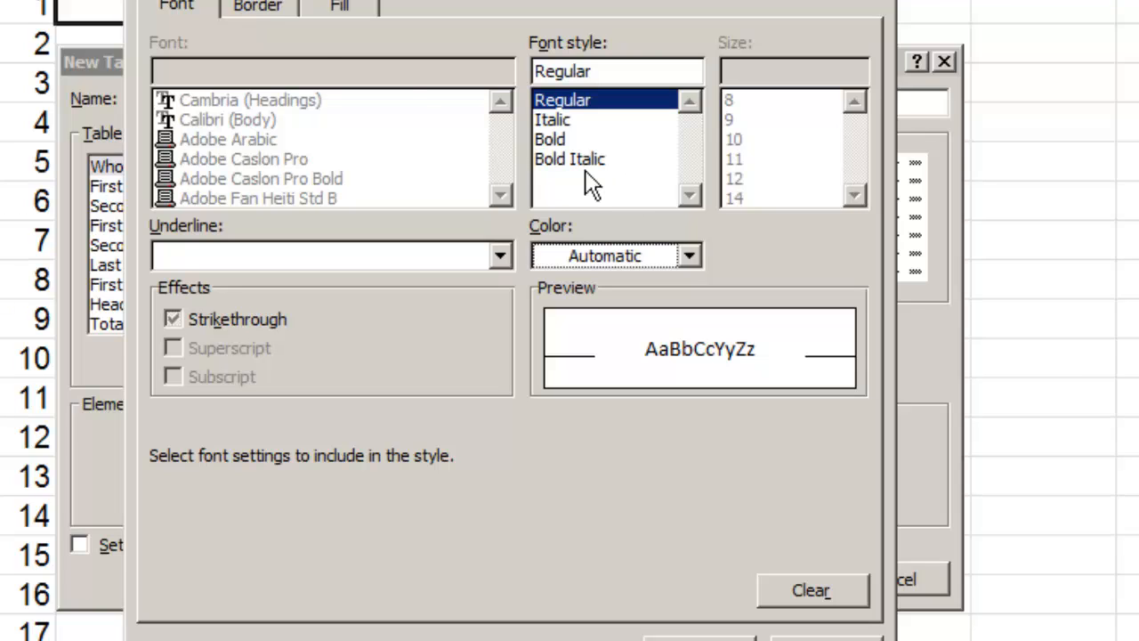
pyautogui.click(257, 7)
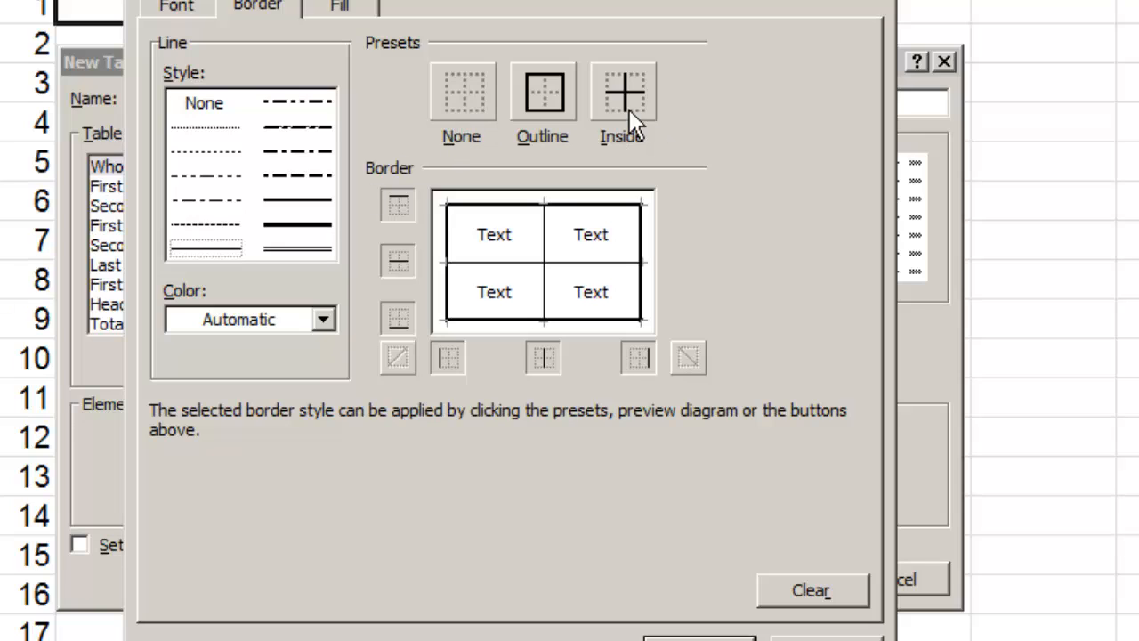
pyautogui.moveTo(405, 164)
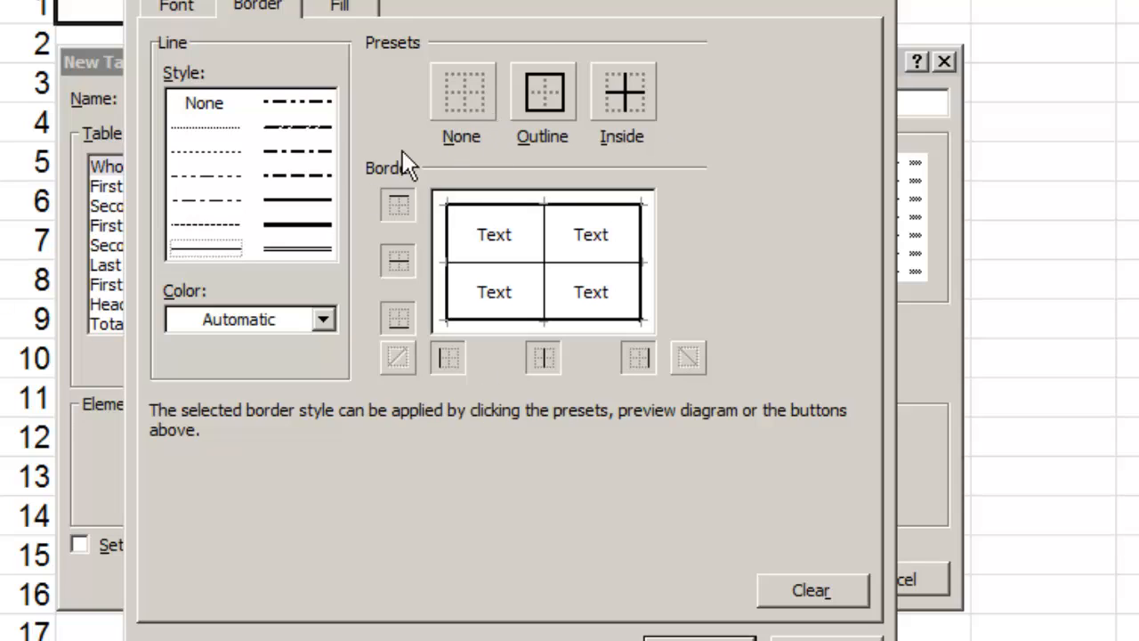
pyautogui.click(338, 7)
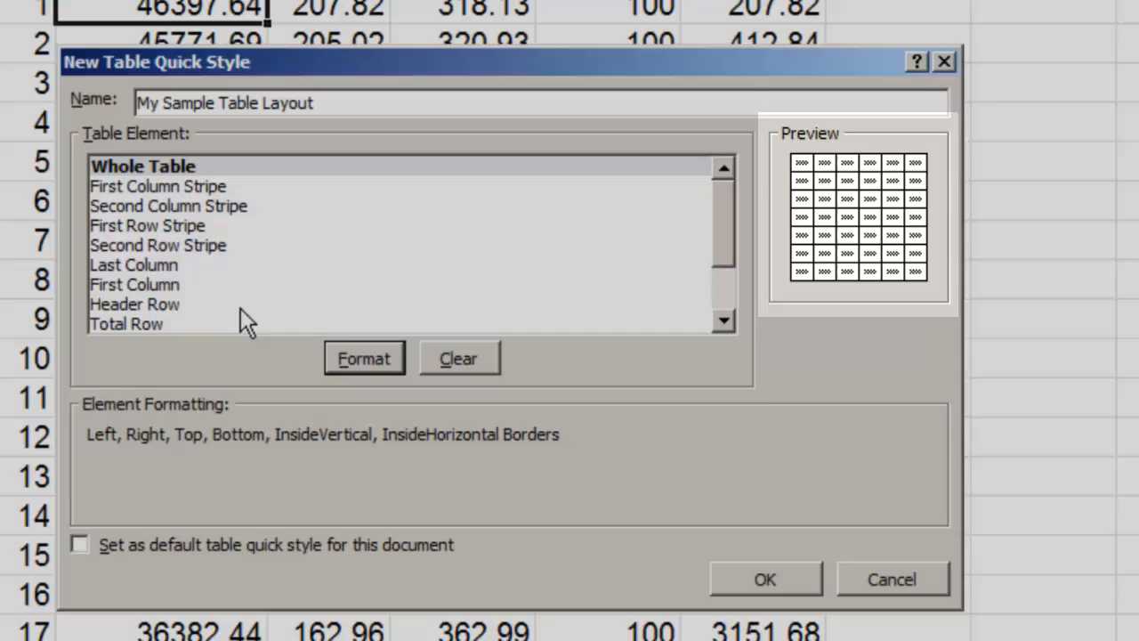
pyautogui.moveTo(841, 241)
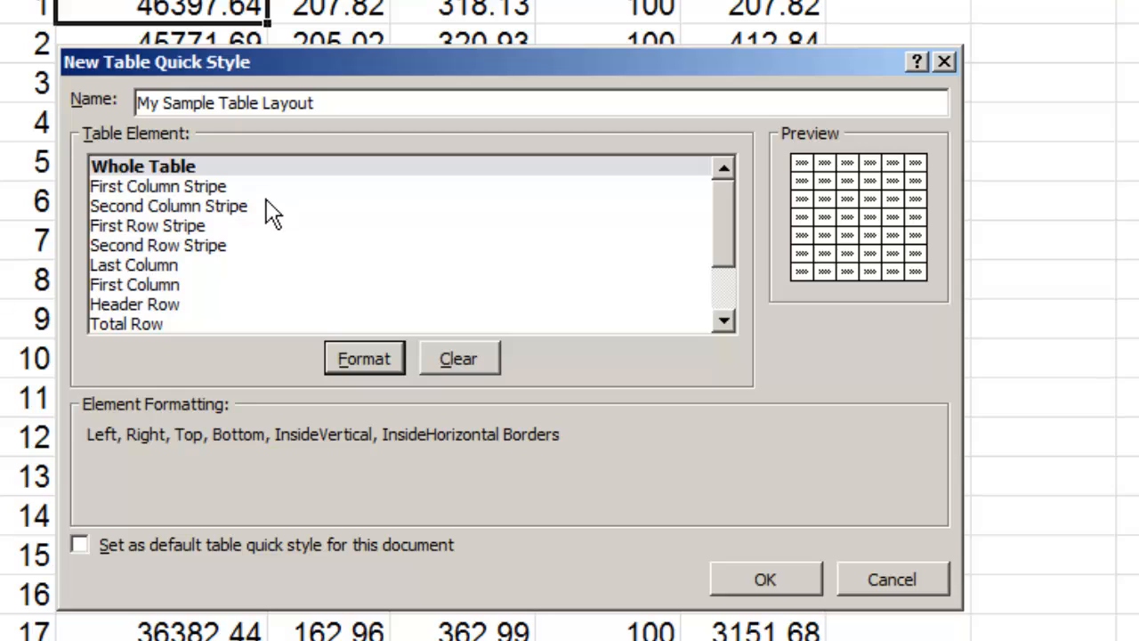
pyautogui.moveTo(285, 232)
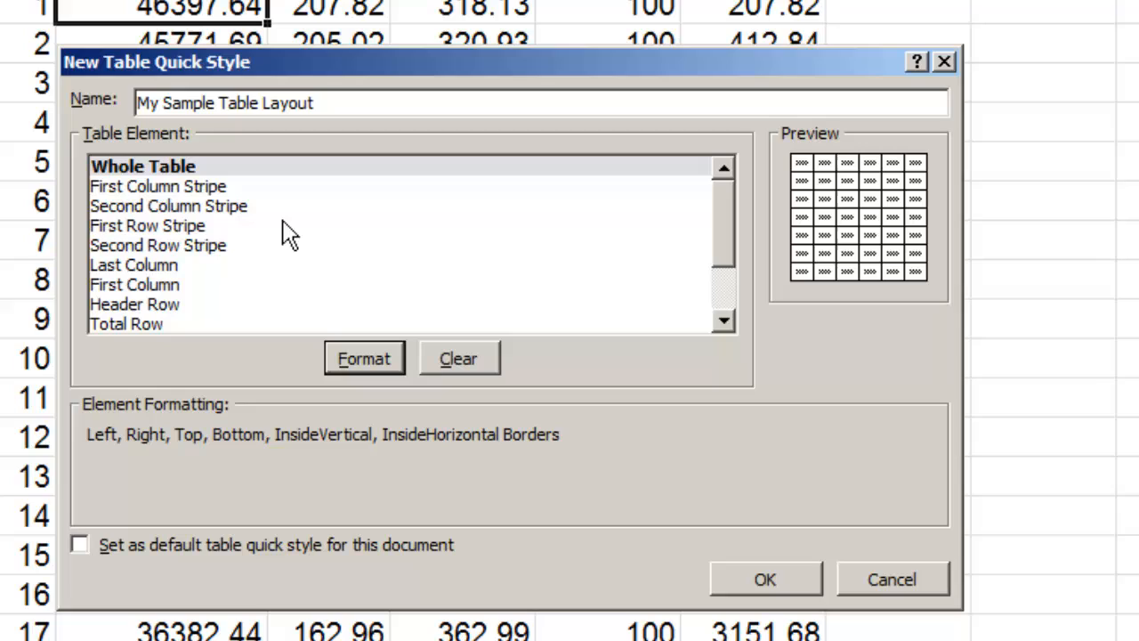
pyautogui.moveTo(218, 262)
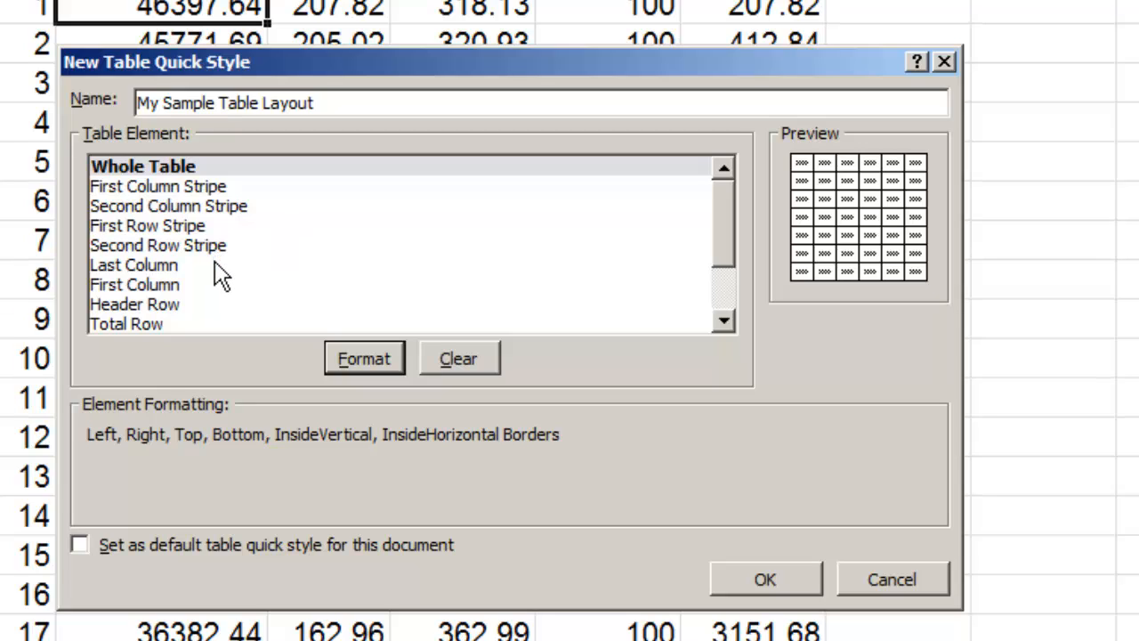
pyautogui.moveTo(209, 294)
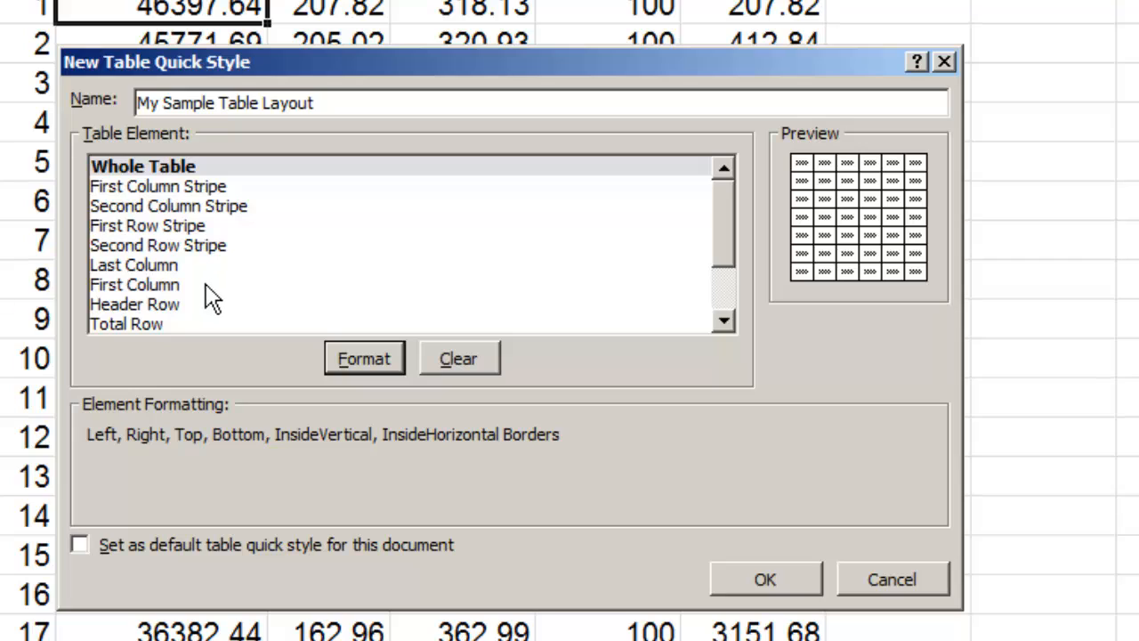
pyautogui.moveTo(211, 321)
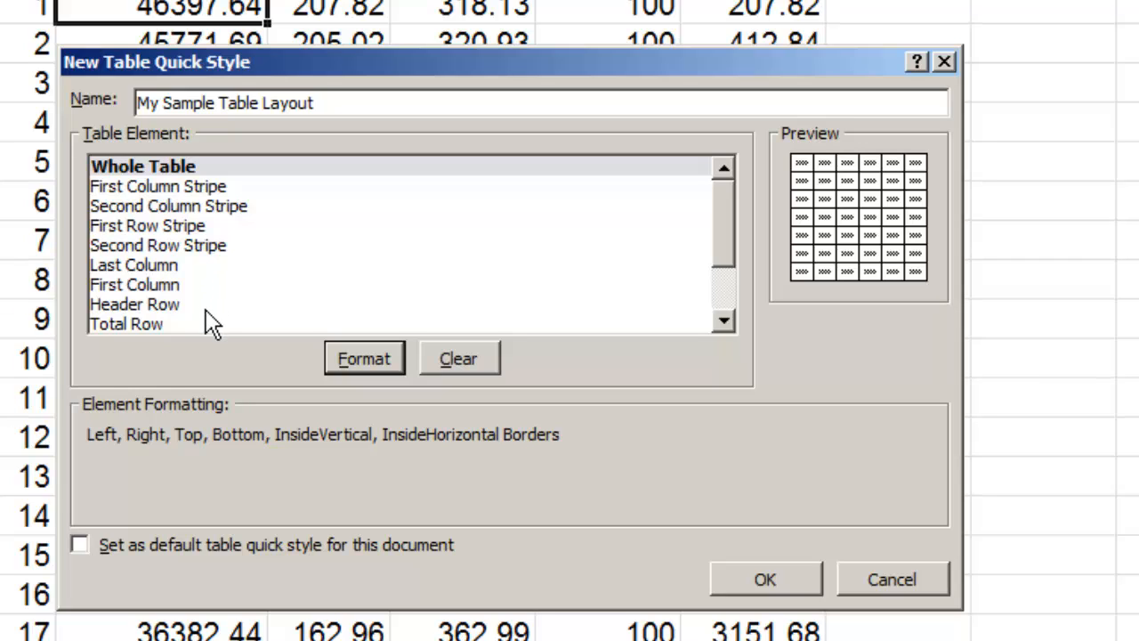
# Step: Select Header Row in the Table Element list
pyautogui.click(133, 304)
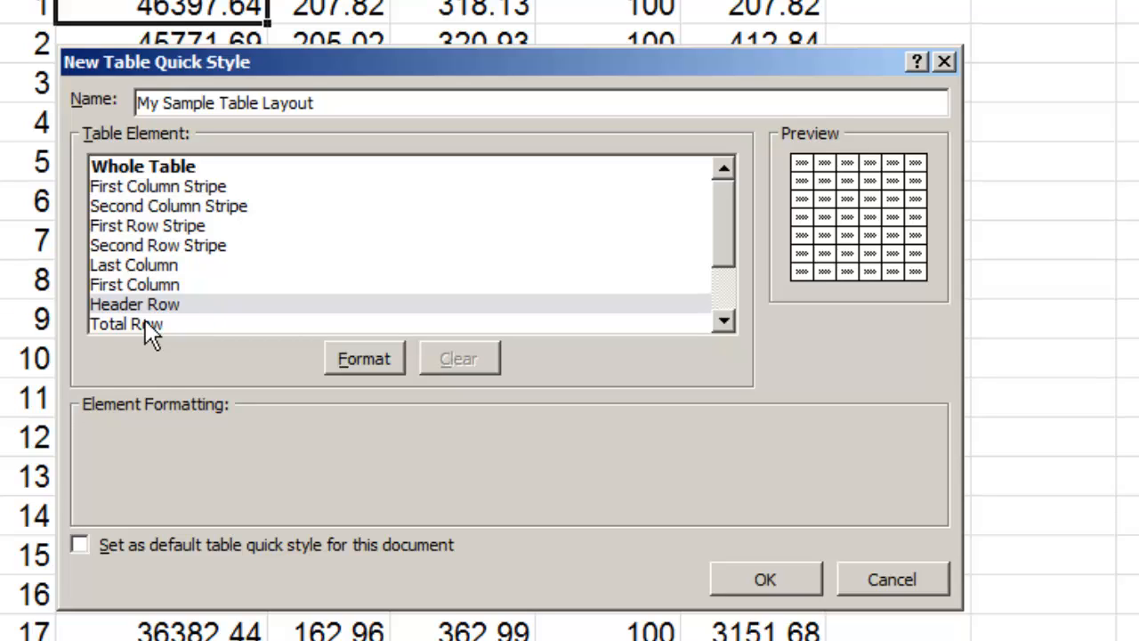
pyautogui.click(134, 303)
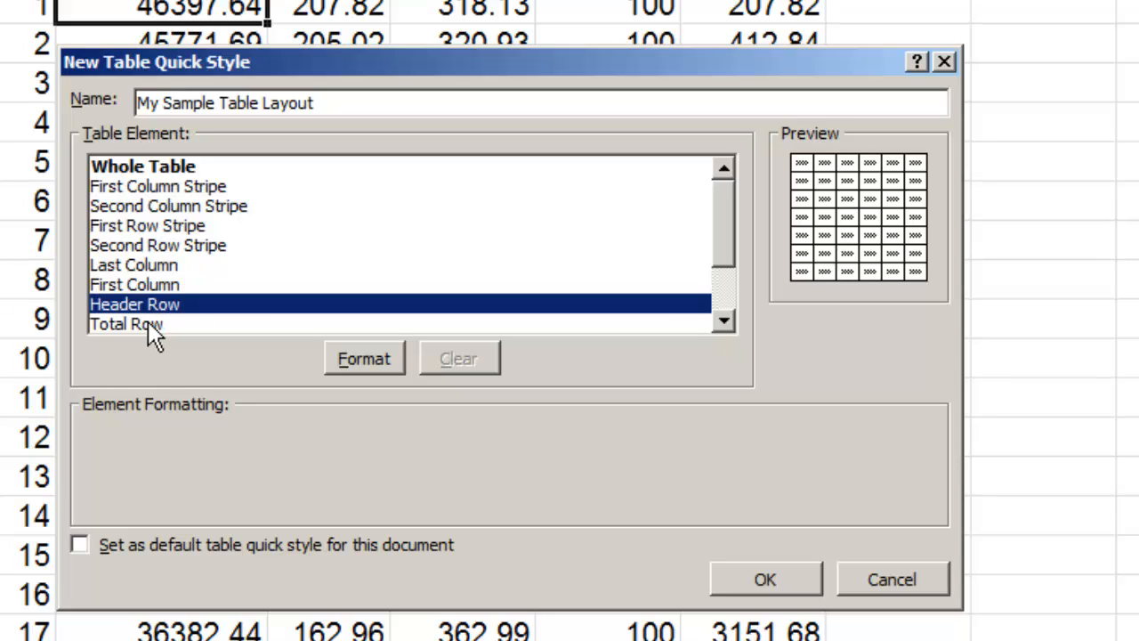
# Step: Format the header row with bold text and a solid black fill
pyautogui.click(363, 358)
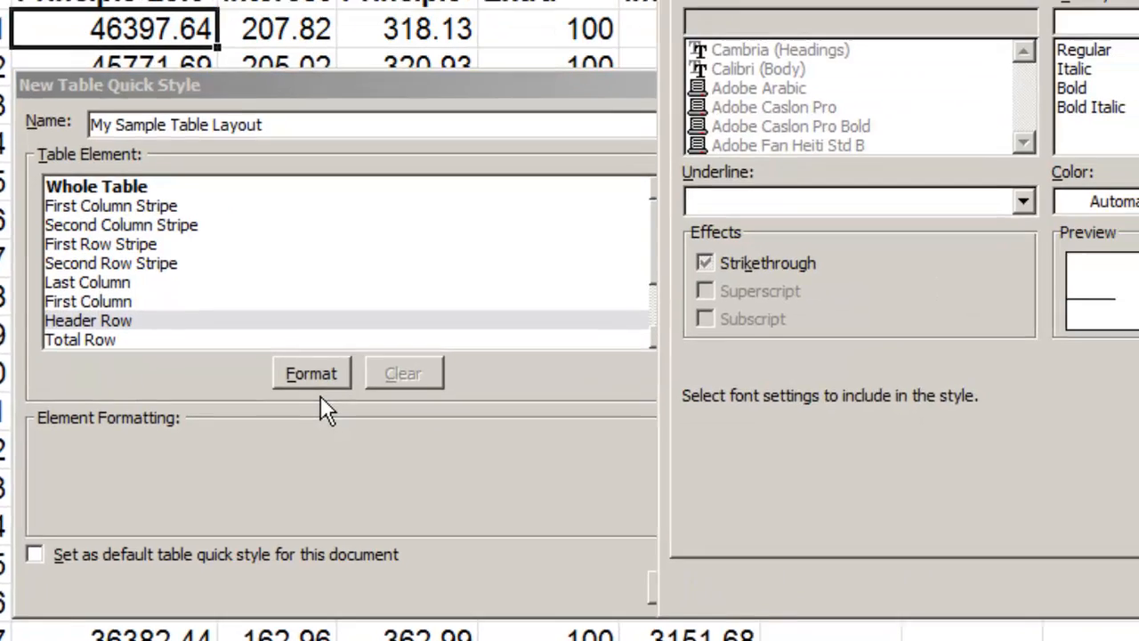
pyautogui.click(312, 373)
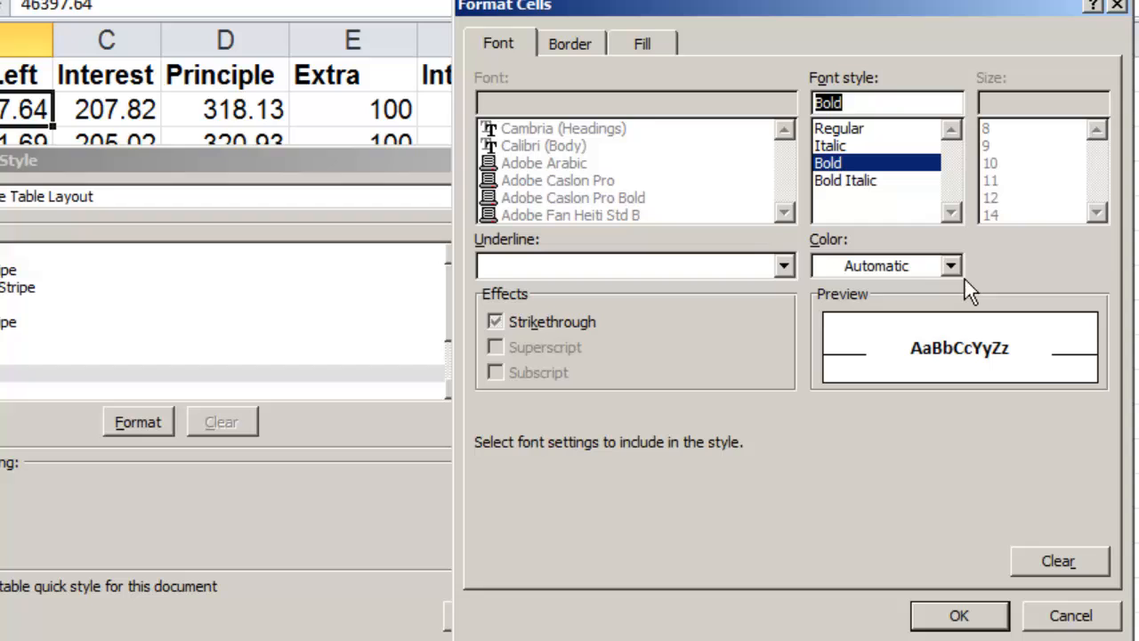
pyautogui.click(950, 265)
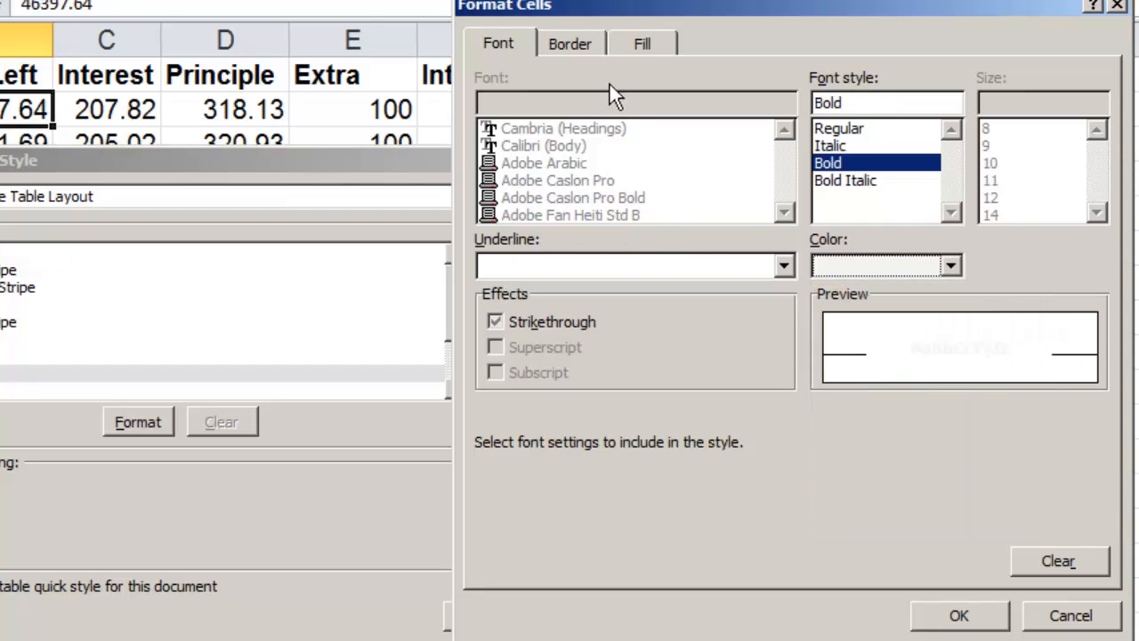
pyautogui.click(642, 42)
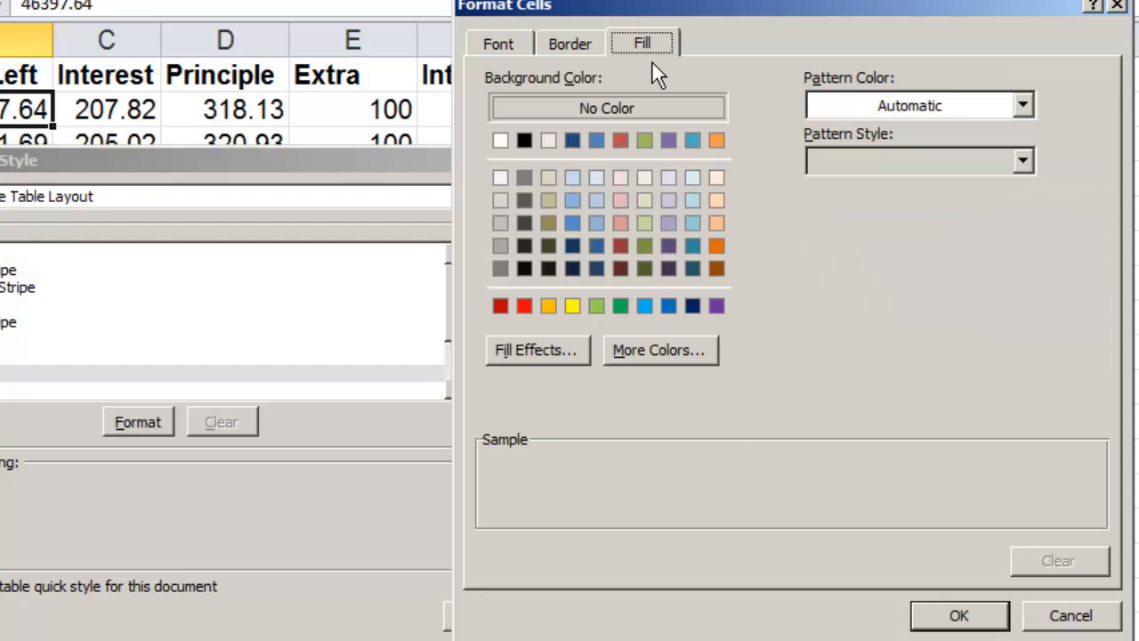
pyautogui.moveTo(547, 187)
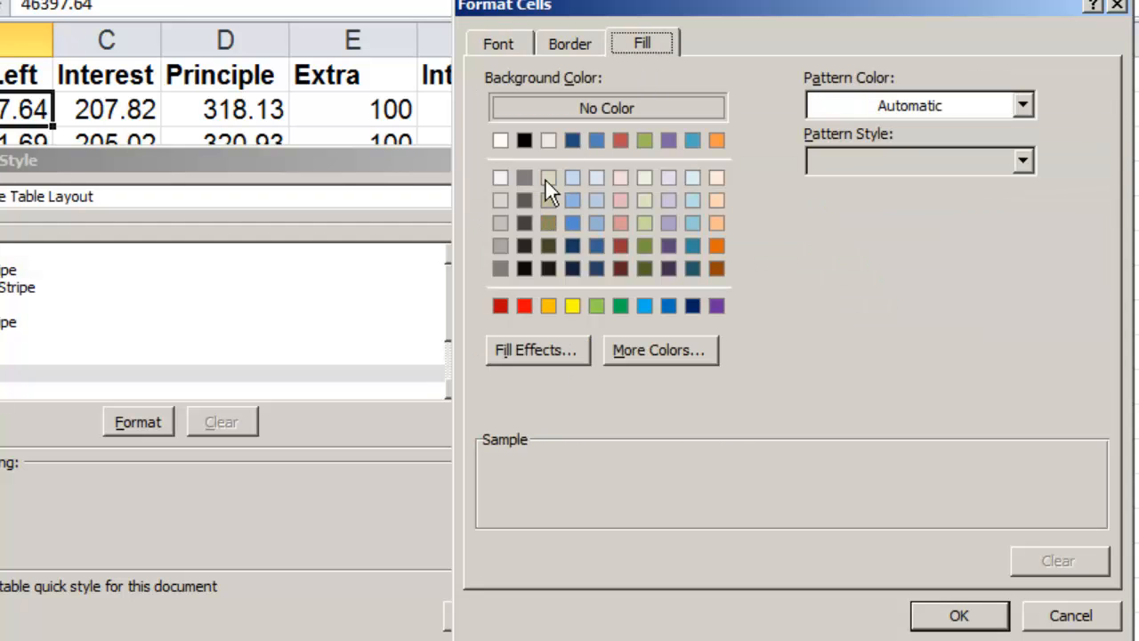
pyautogui.click(525, 139)
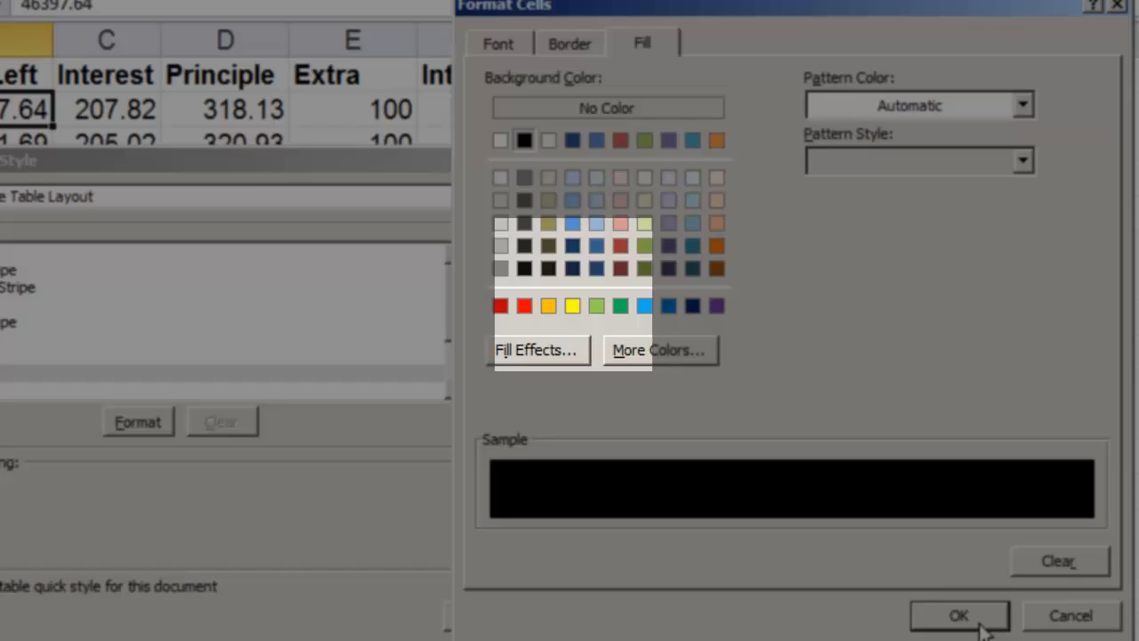
pyautogui.click(958, 615)
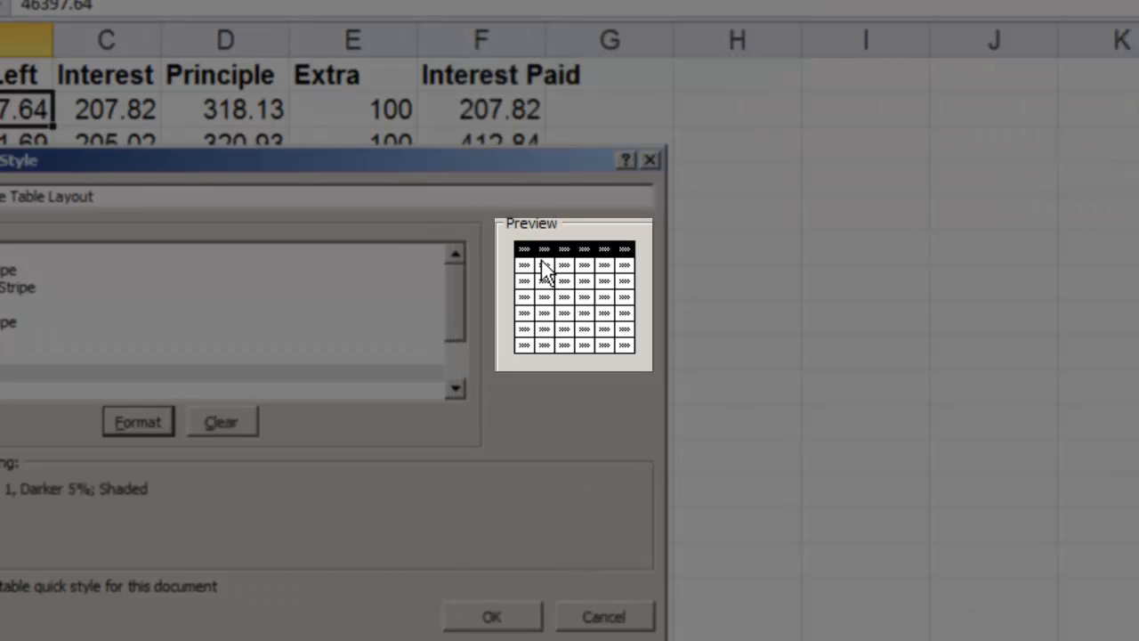
pyautogui.moveTo(560, 277)
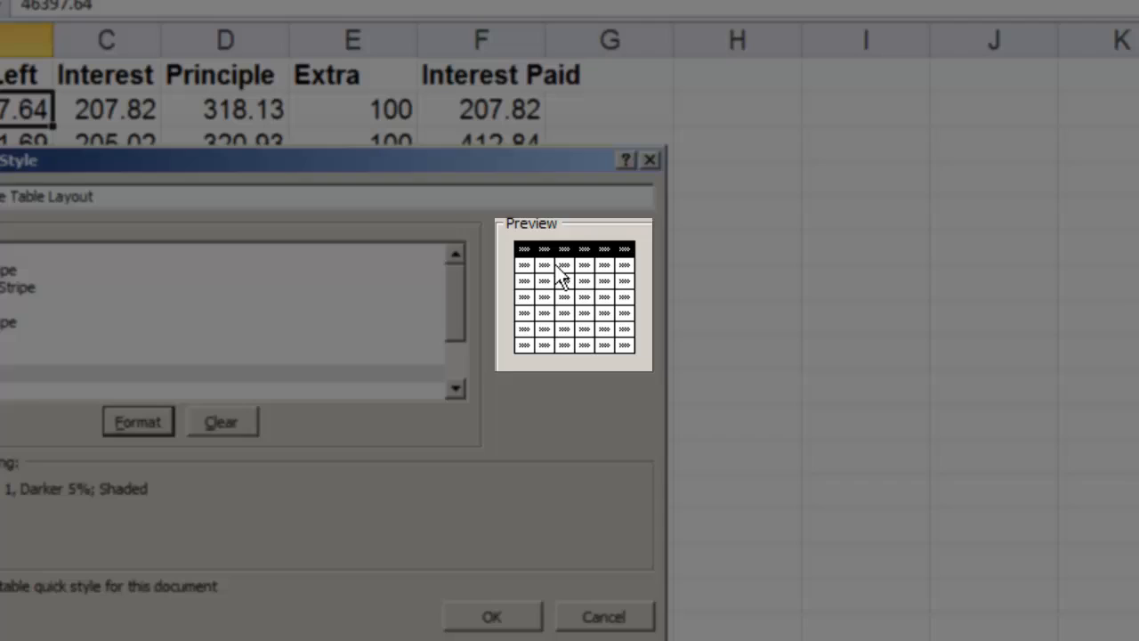
pyautogui.moveTo(36, 325)
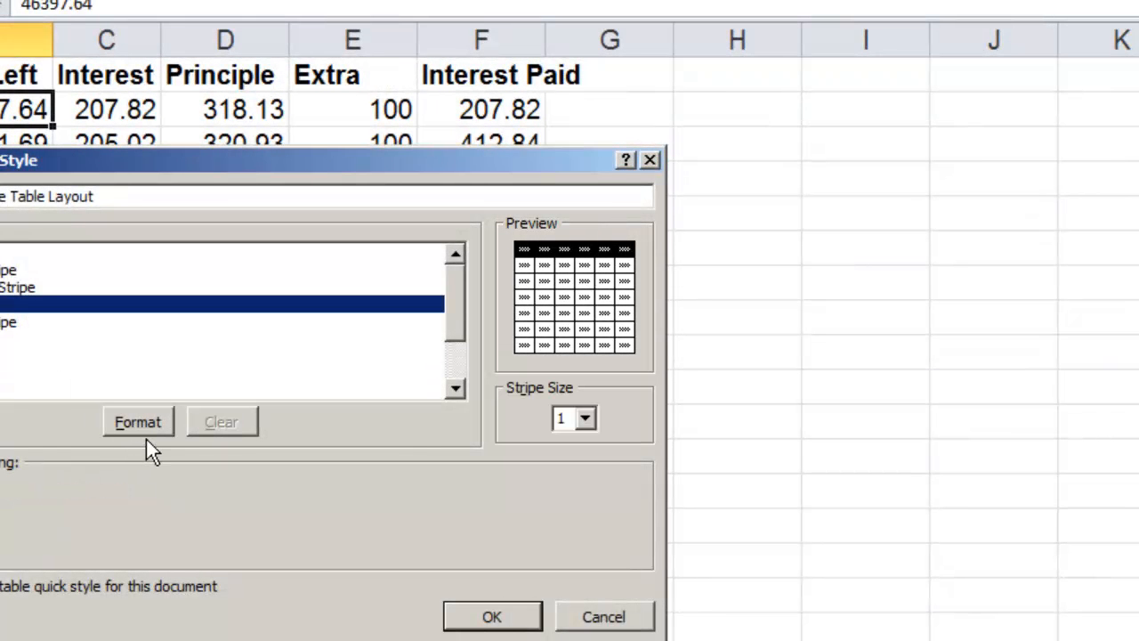
# Step: Fill the First Row Stripe with light gray
pyautogui.click(138, 421)
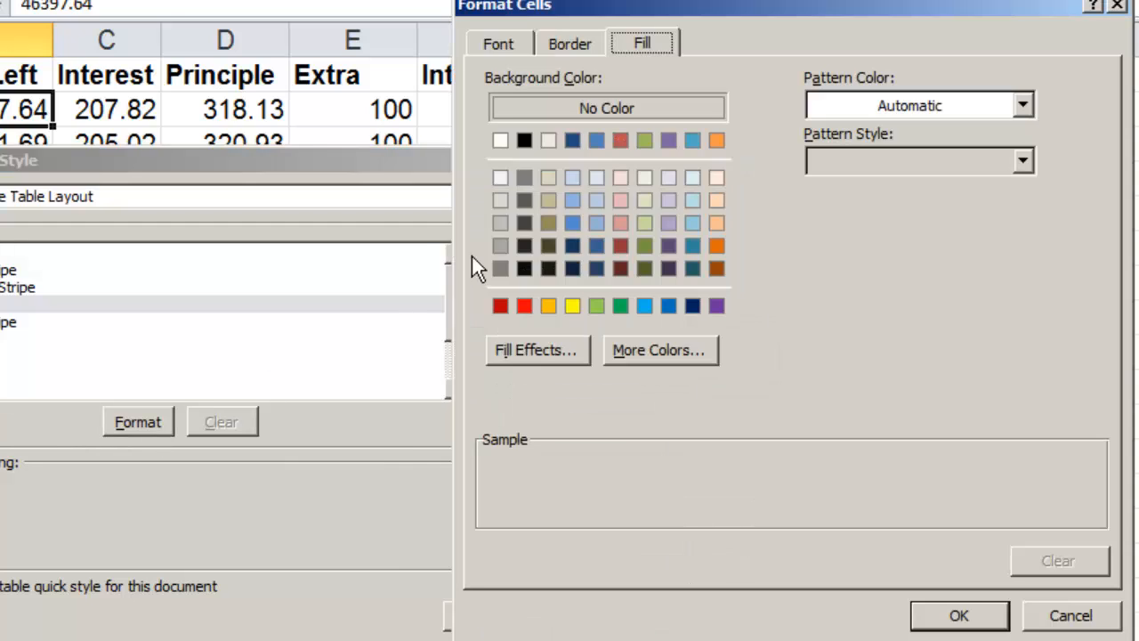
pyautogui.moveTo(523, 230)
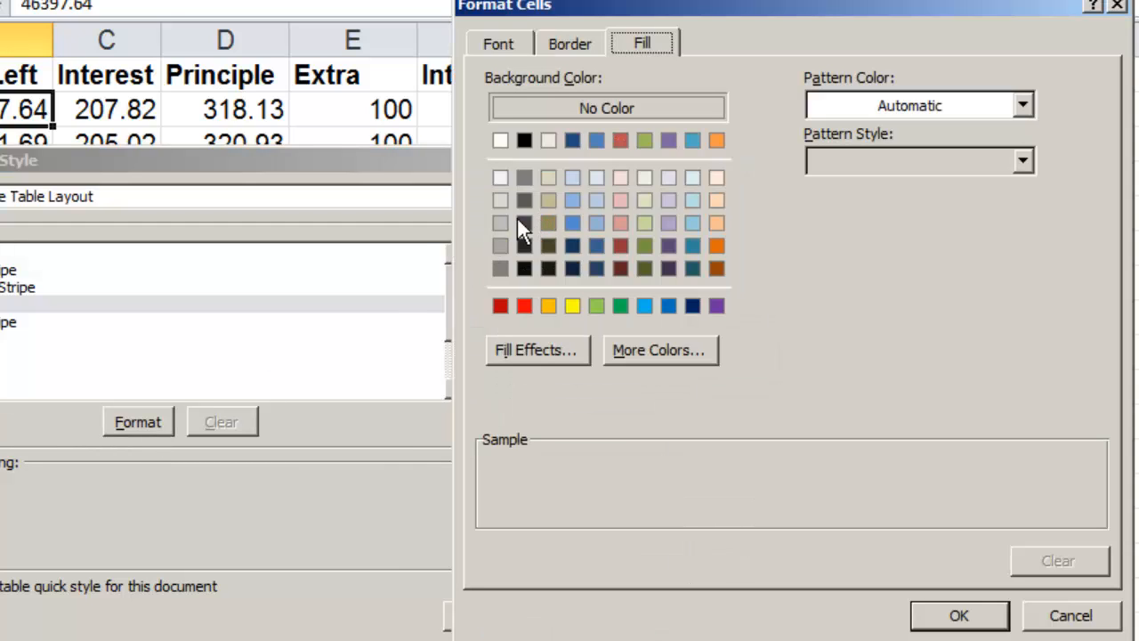
pyautogui.click(499, 199)
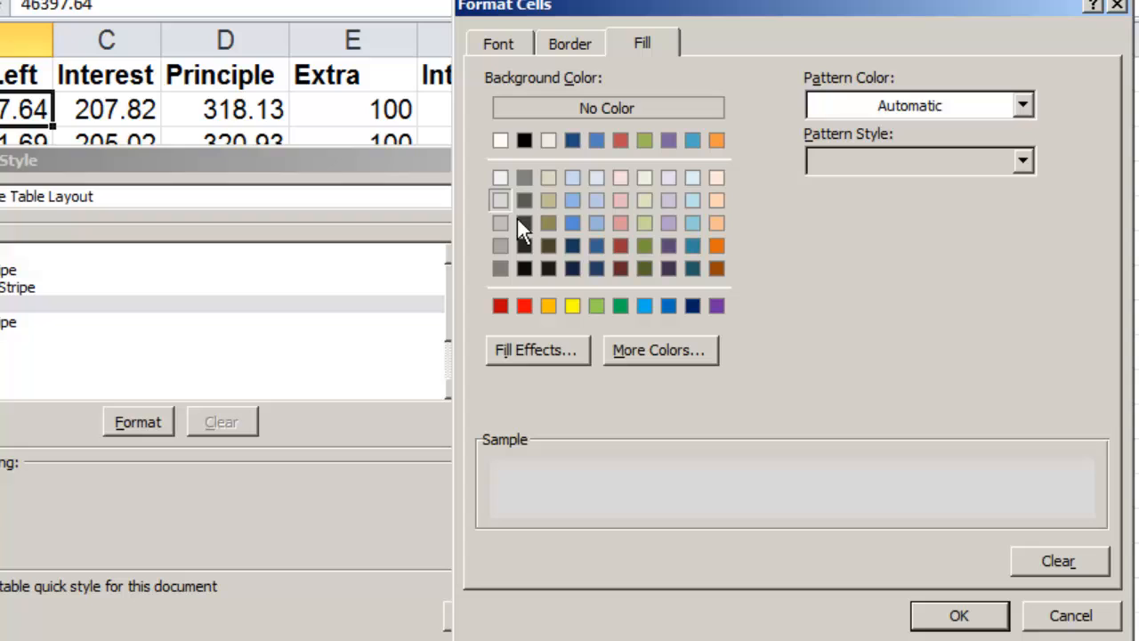
pyautogui.moveTo(975, 637)
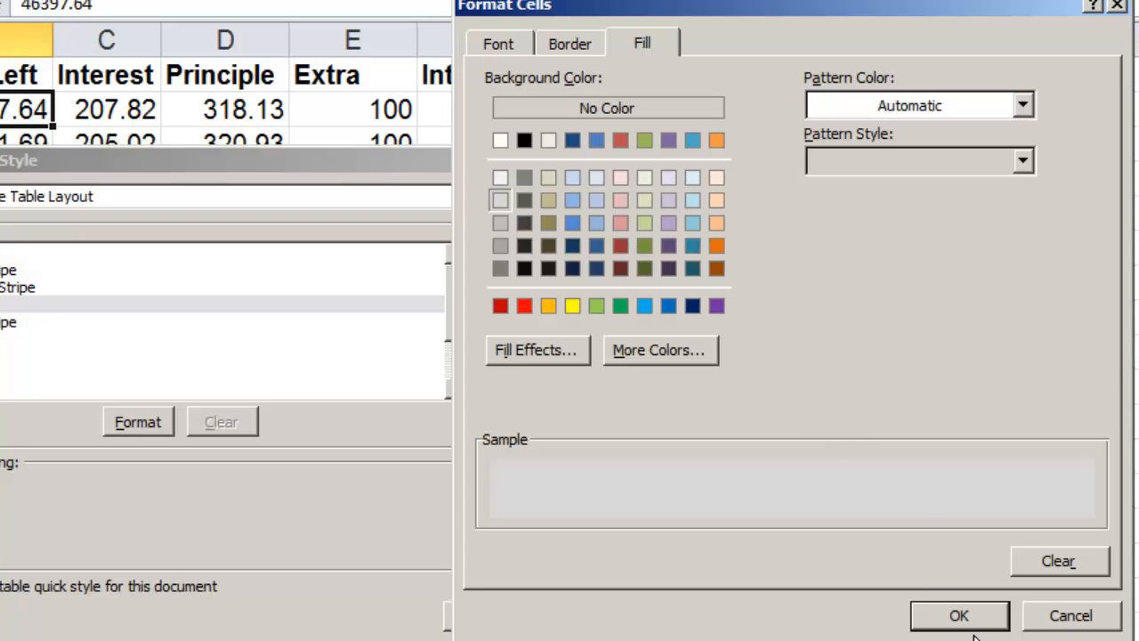
pyautogui.click(958, 615)
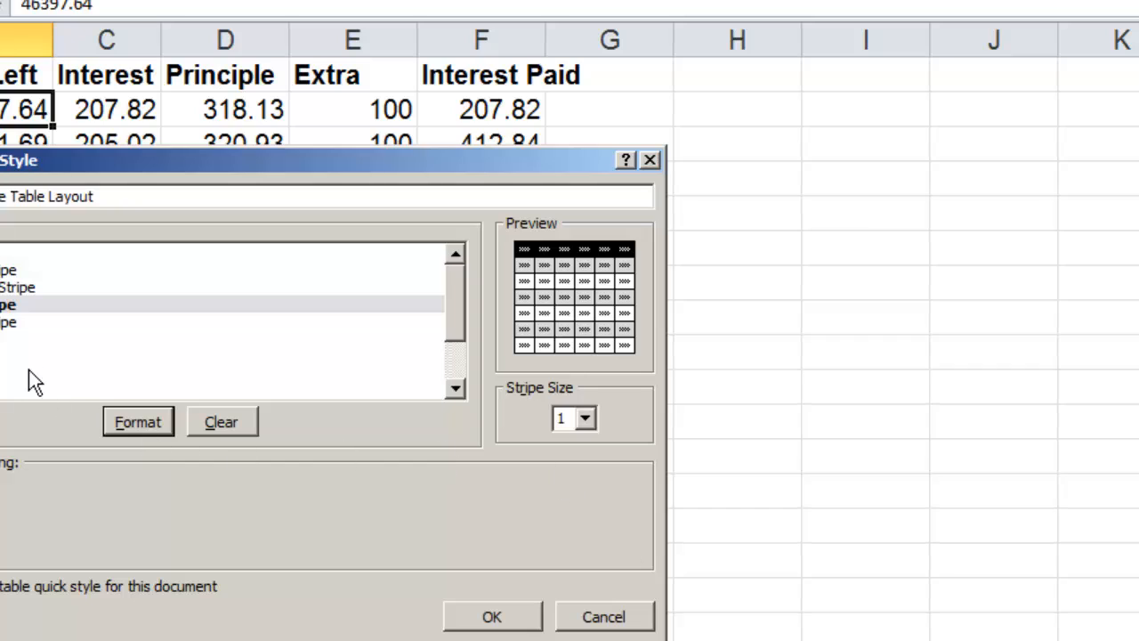
pyautogui.moveTo(31, 347)
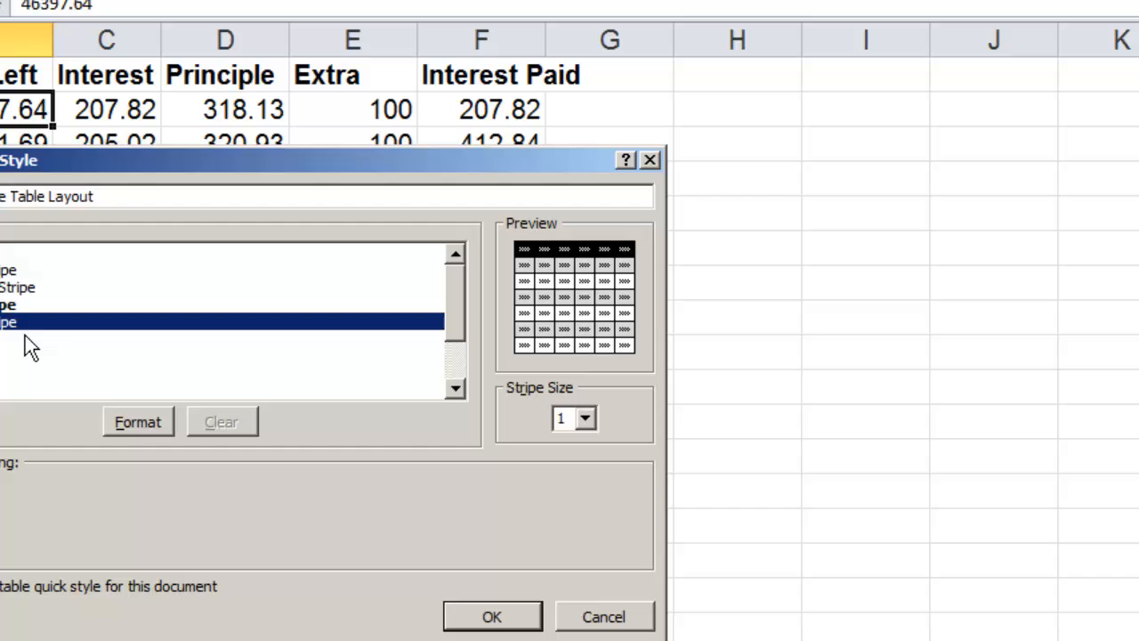
pyautogui.click(137, 421)
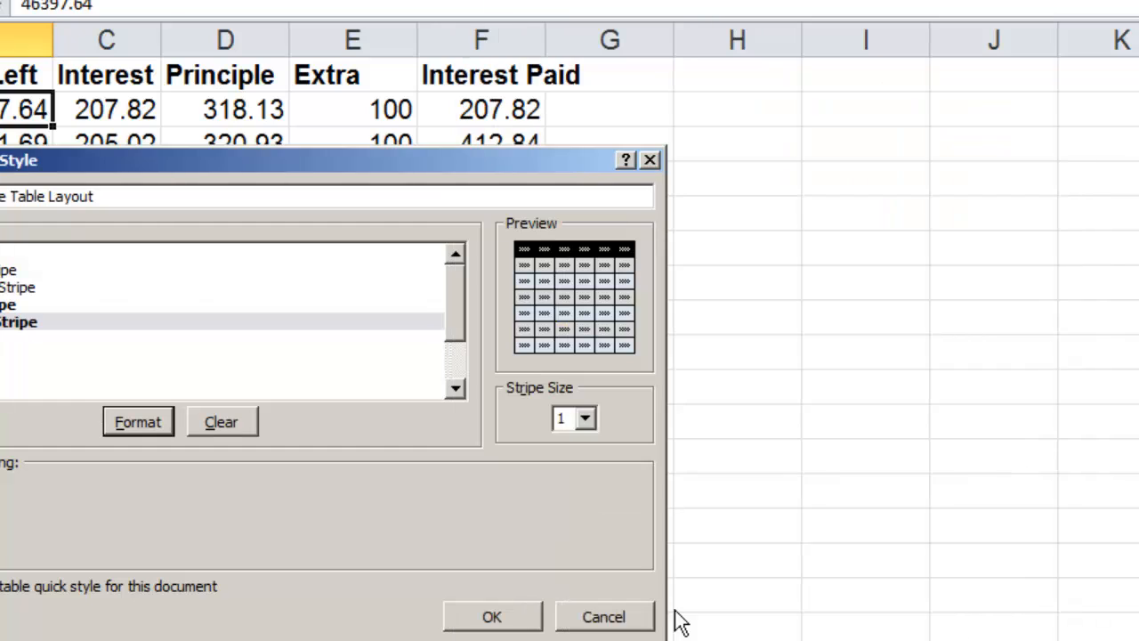
pyautogui.moveTo(578, 334)
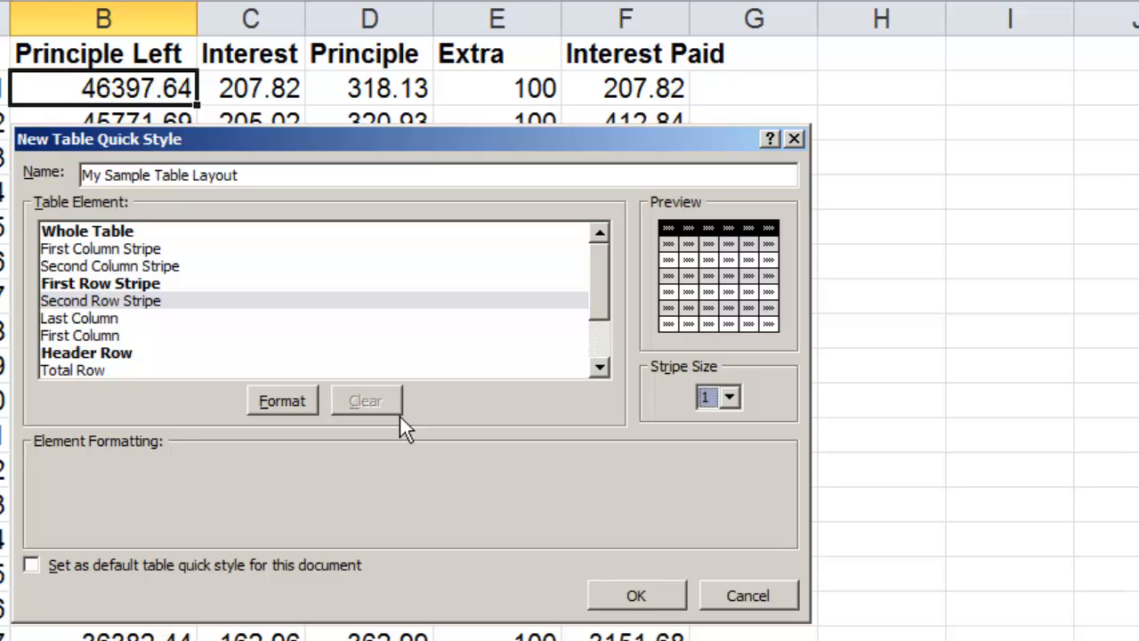
pyautogui.moveTo(303, 347)
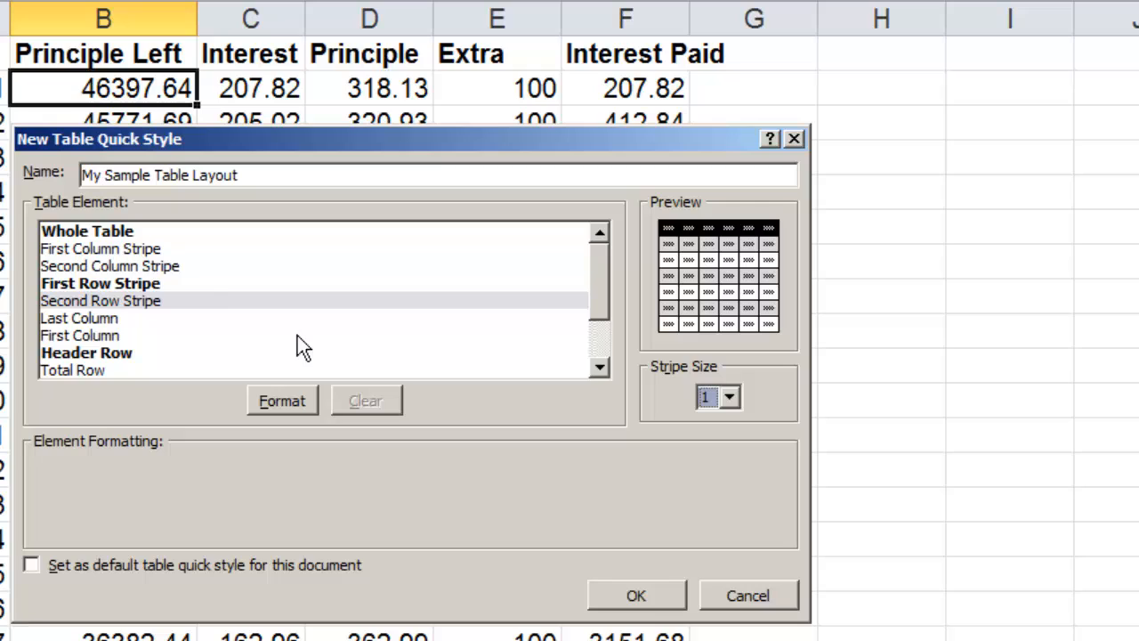
pyautogui.moveTo(152, 350)
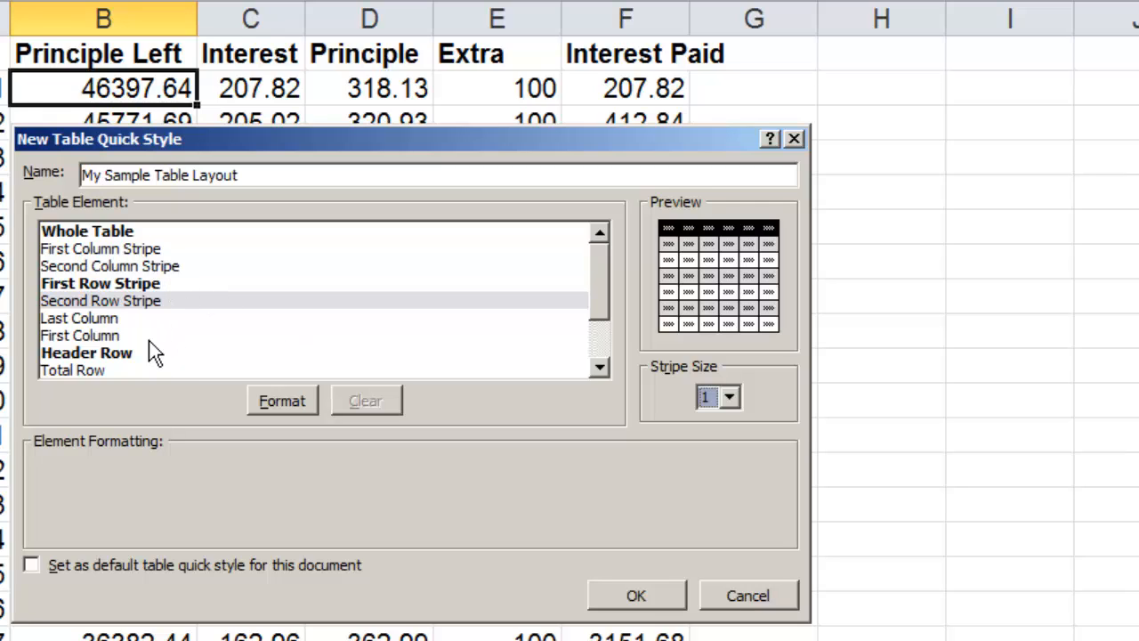
# Step: Give the First Column element a black fill
pyautogui.click(79, 336)
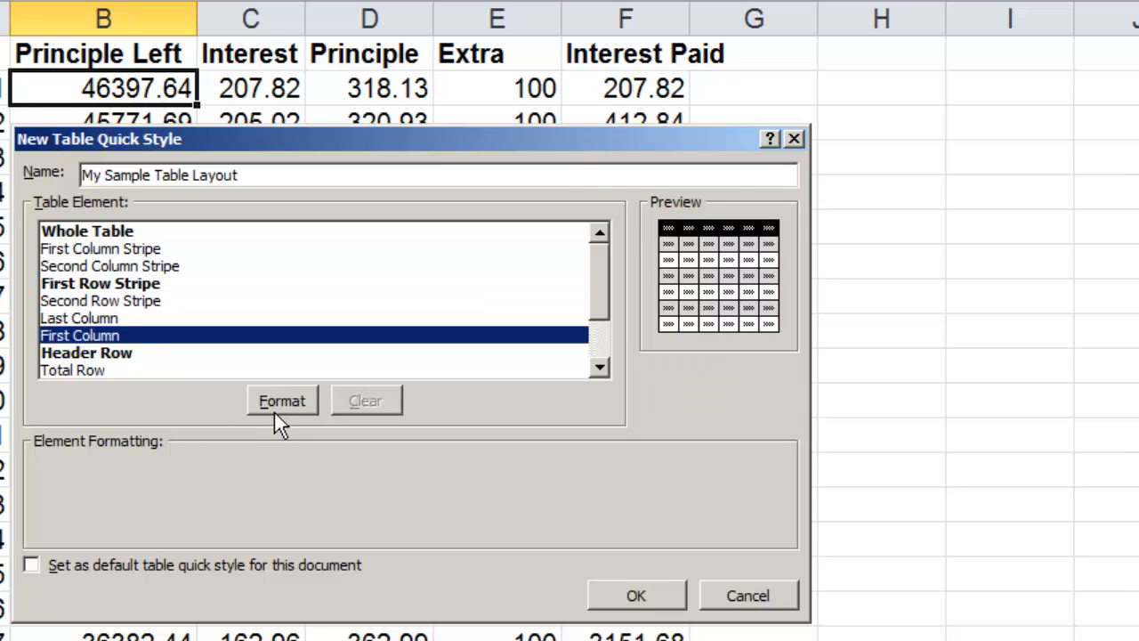
pyautogui.click(282, 401)
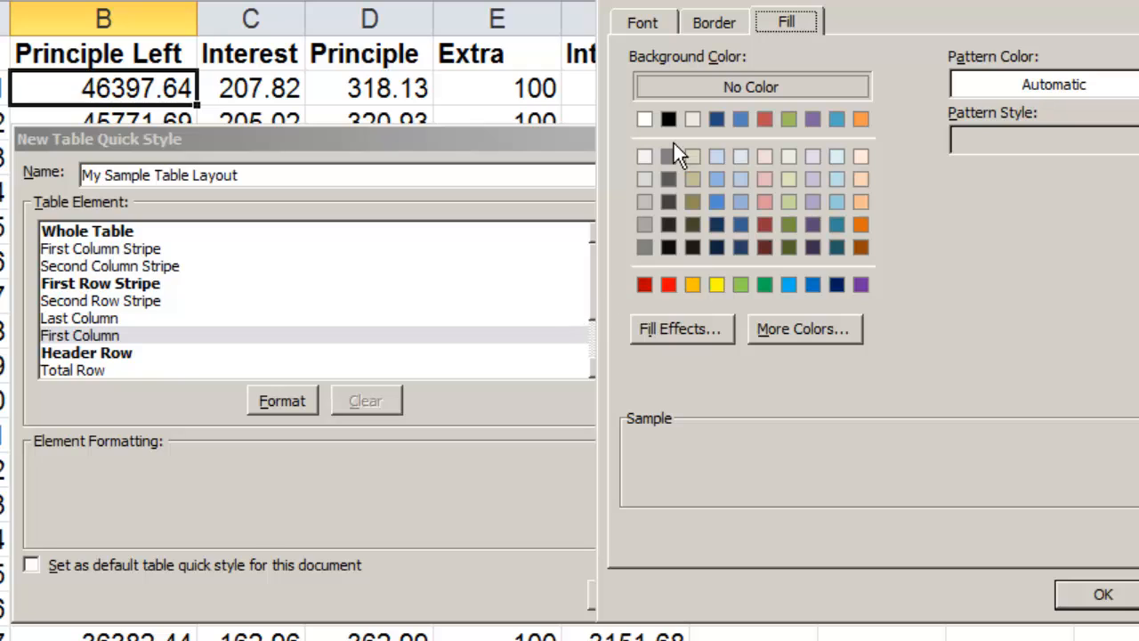
pyautogui.click(668, 119)
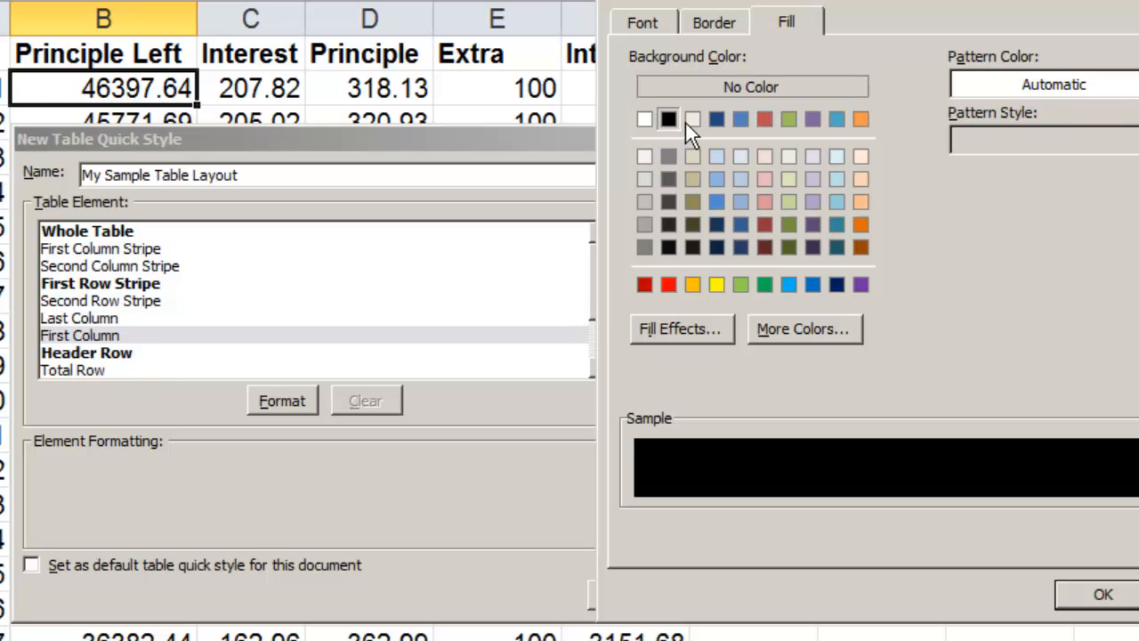
pyautogui.click(642, 21)
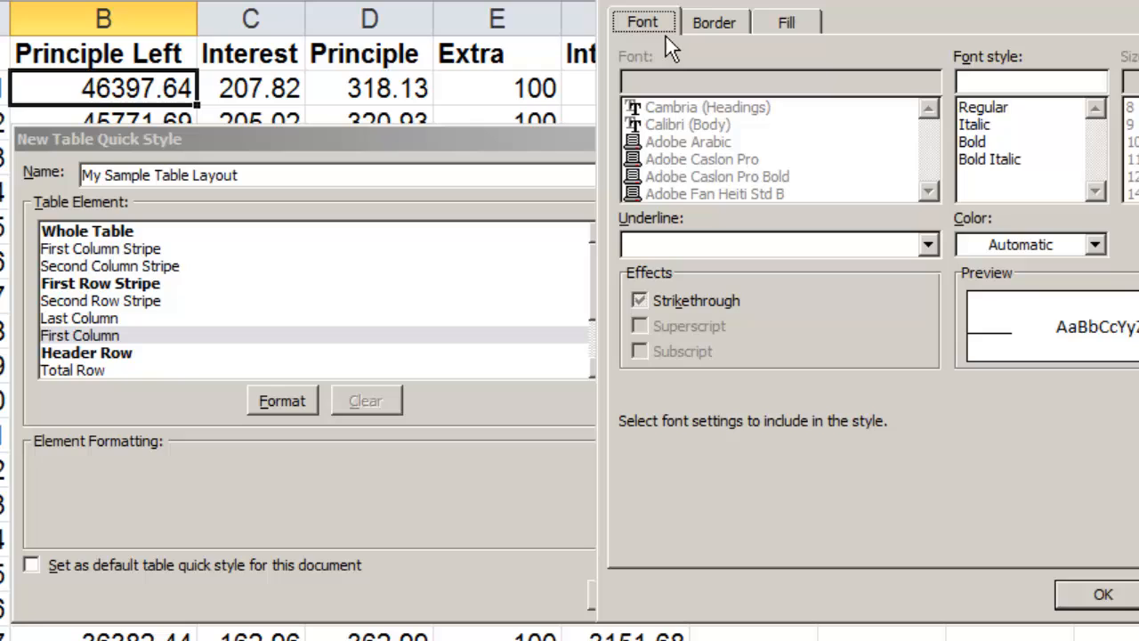
pyautogui.click(1094, 244)
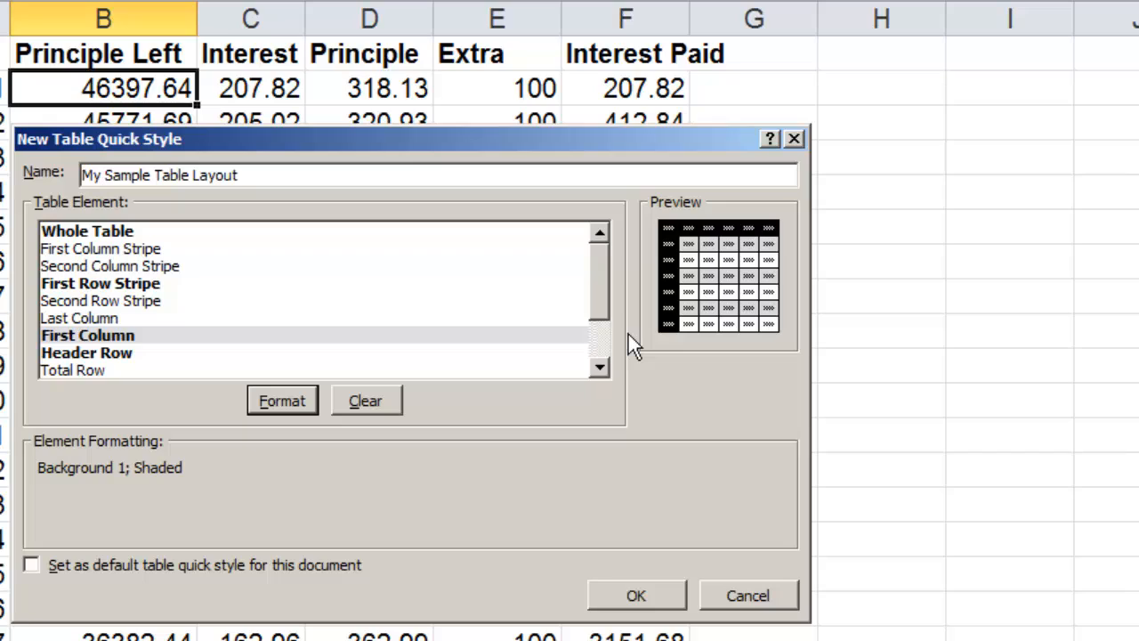
pyautogui.moveTo(618, 372)
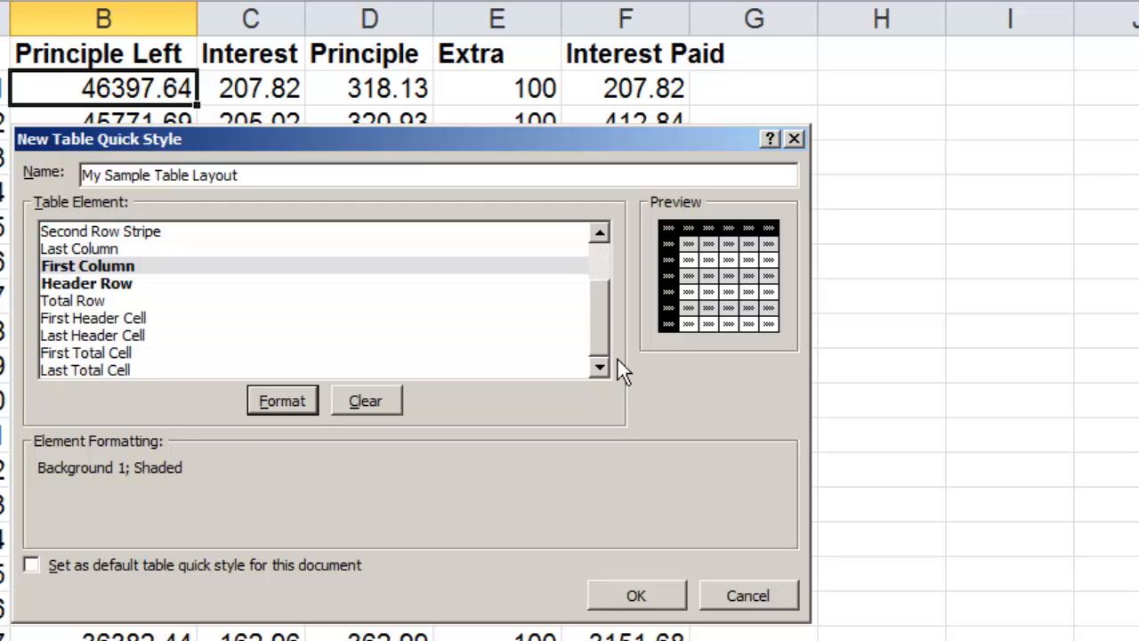
pyautogui.moveTo(319, 349)
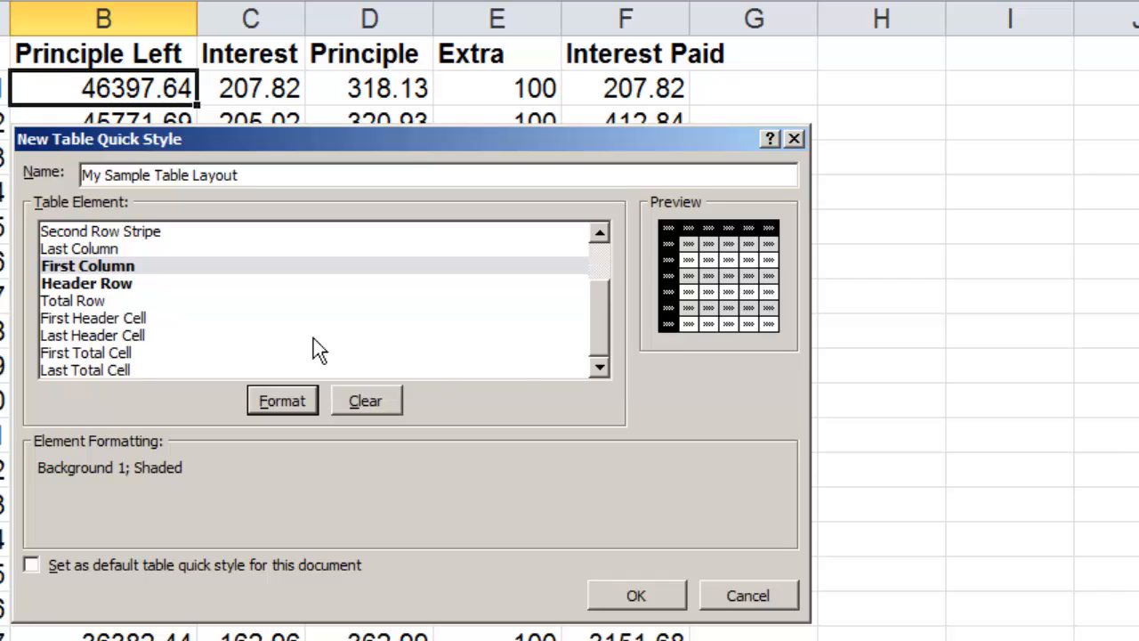
pyautogui.moveTo(196, 329)
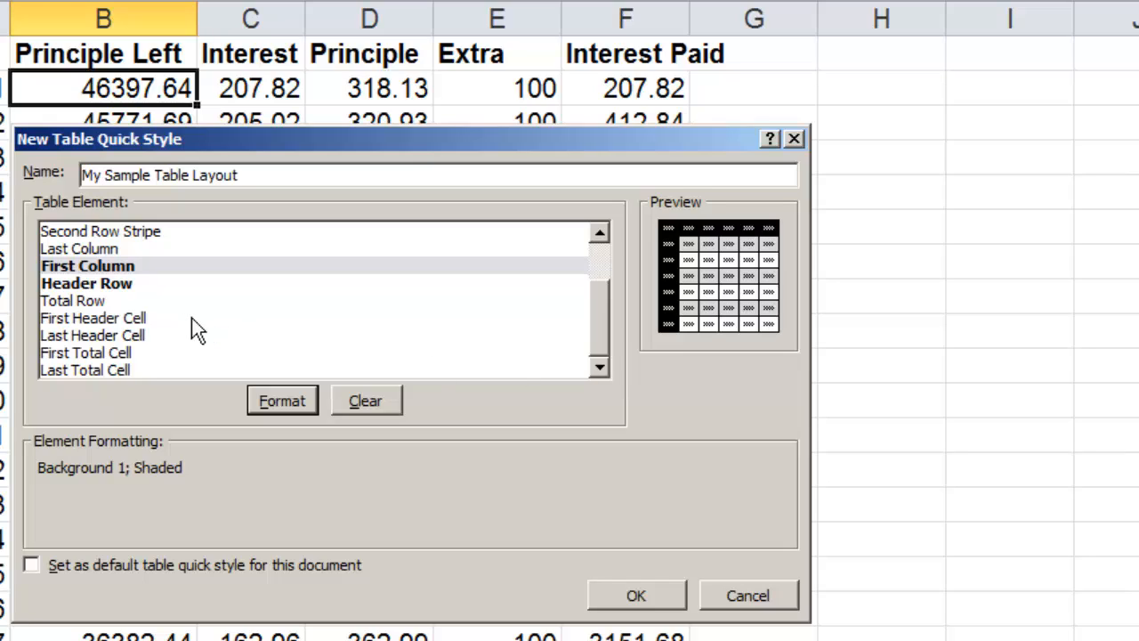
pyautogui.moveTo(196, 369)
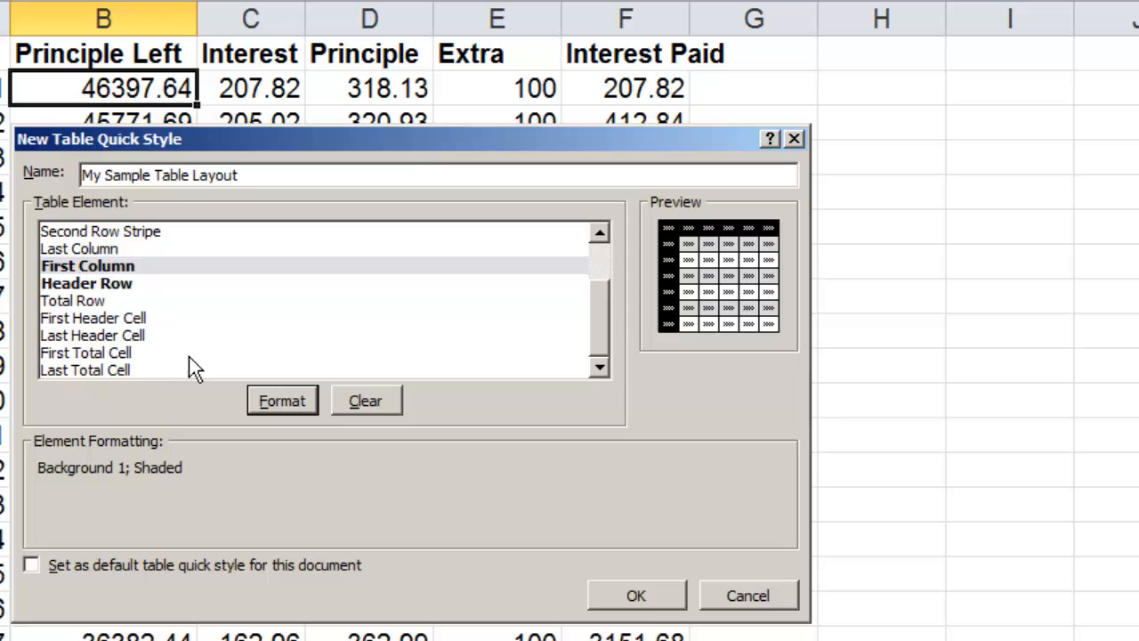
pyautogui.moveTo(428, 561)
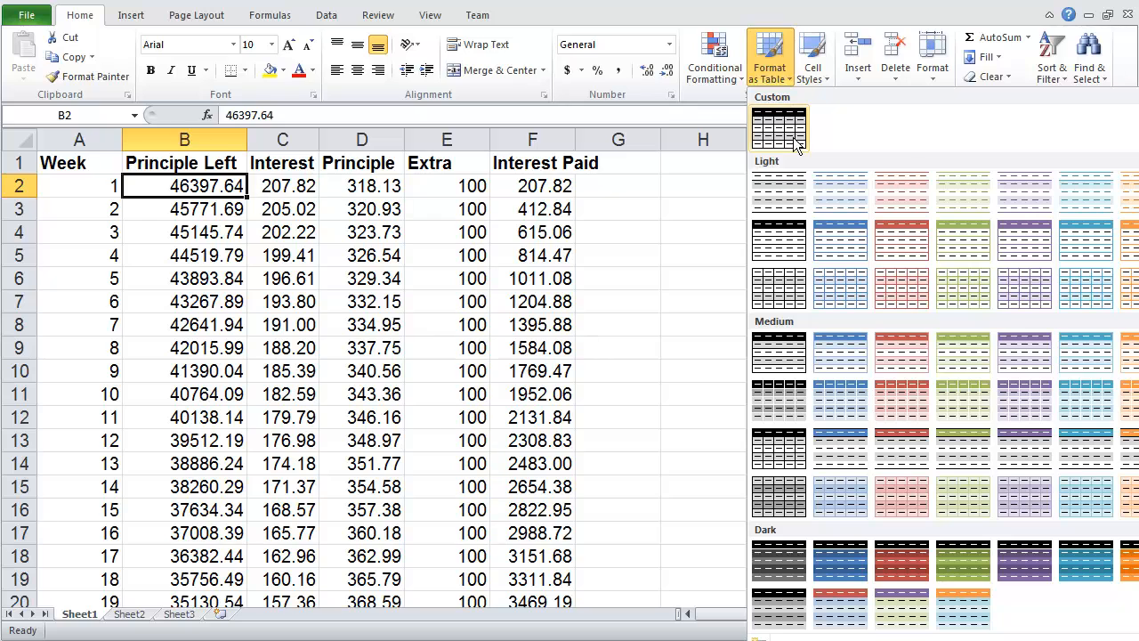
pyautogui.moveTo(779, 127)
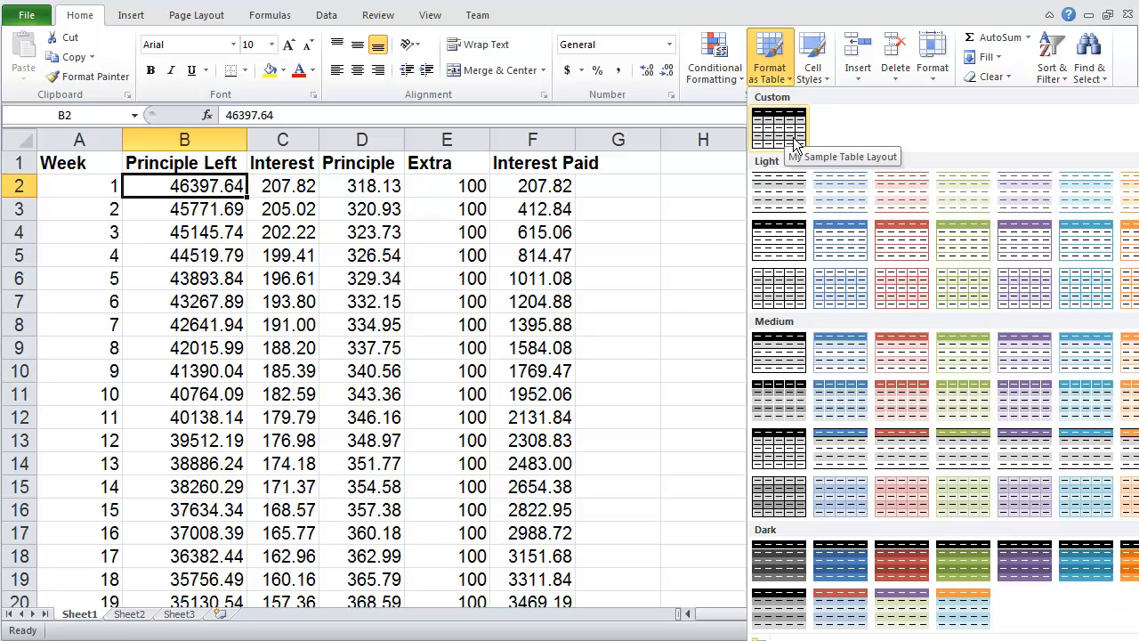
# Step: Apply My Sample Table Layout to the loan data with headers, then deselect the table
pyautogui.click(778, 127)
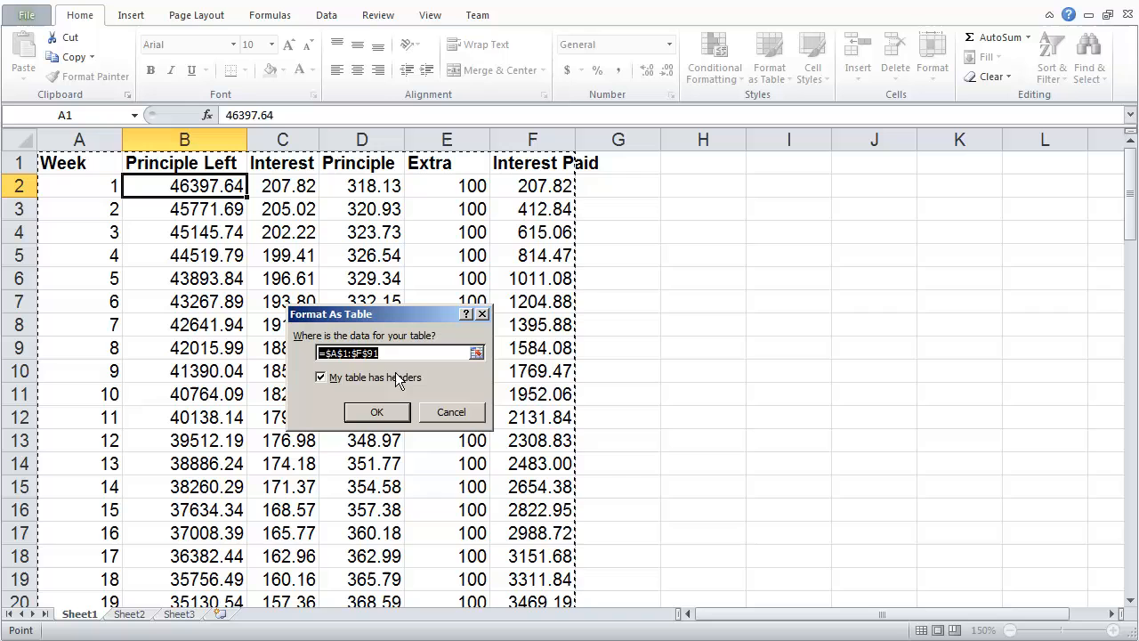
pyautogui.click(376, 411)
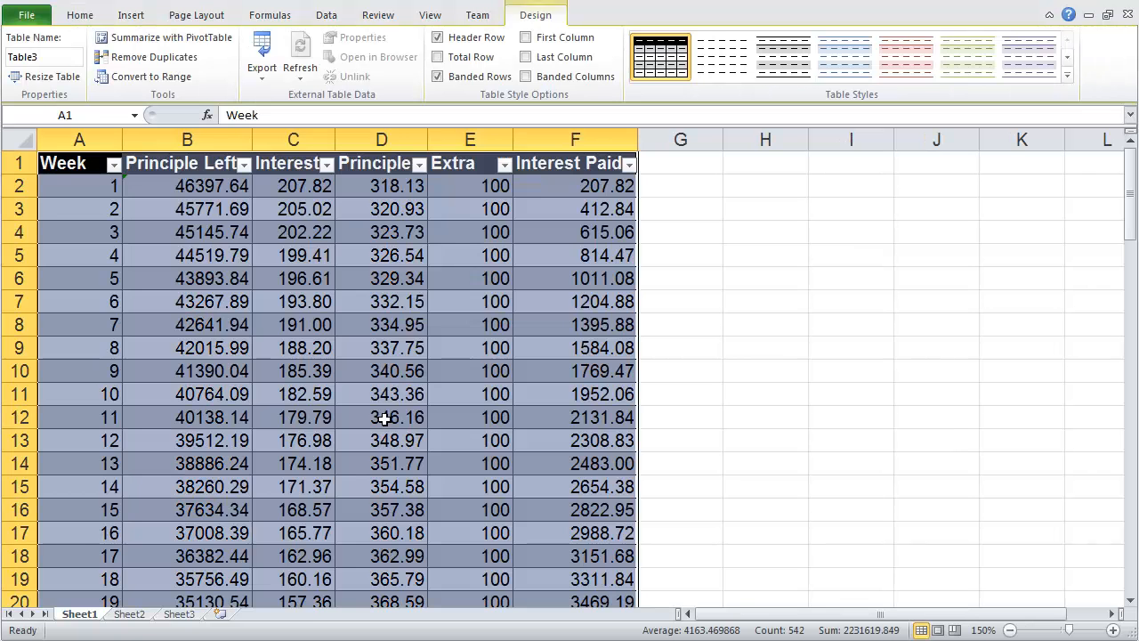
pyautogui.click(381, 416)
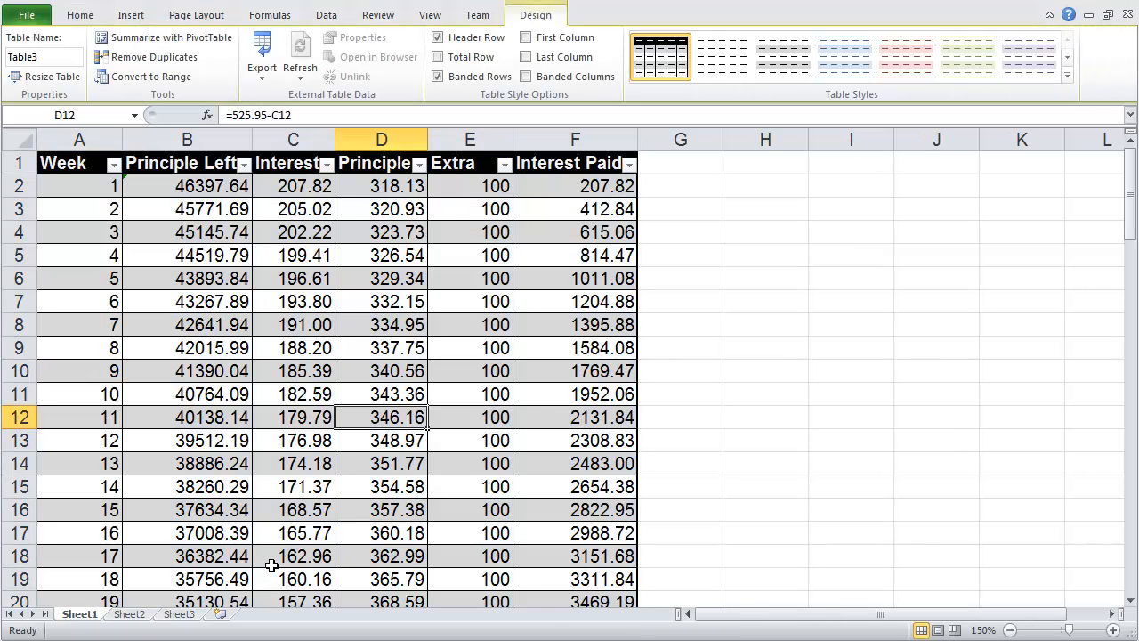